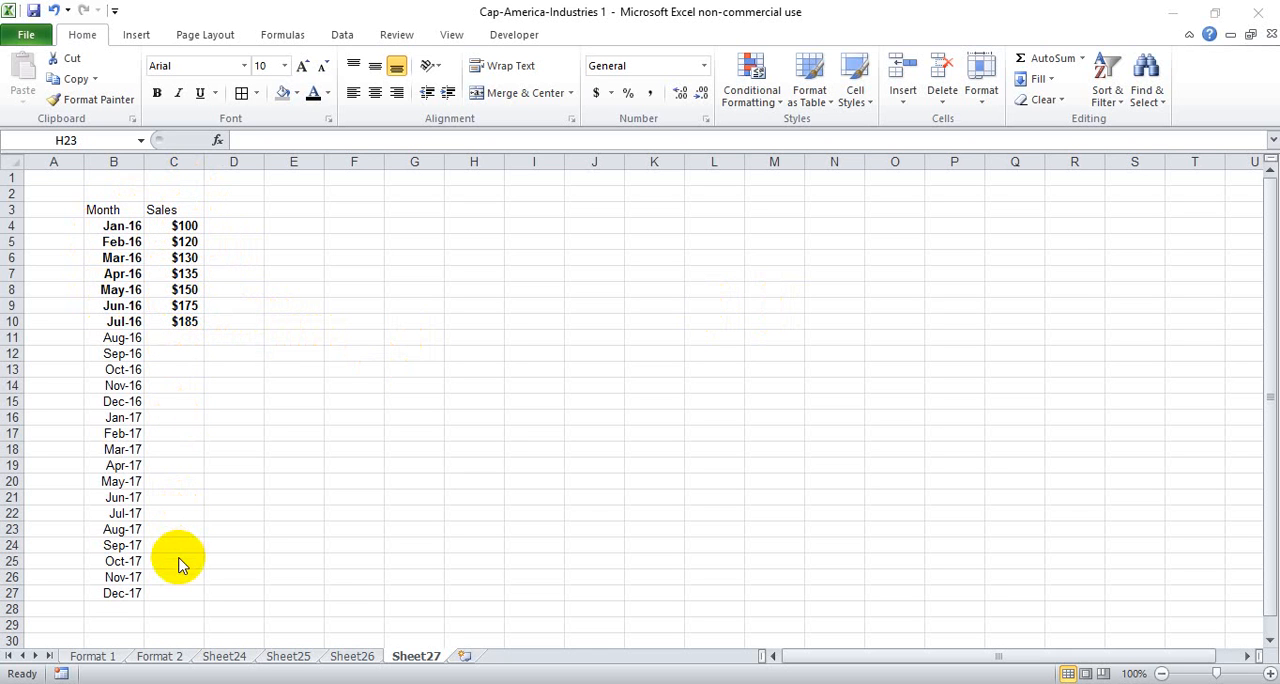
mouse_move(240, 370)
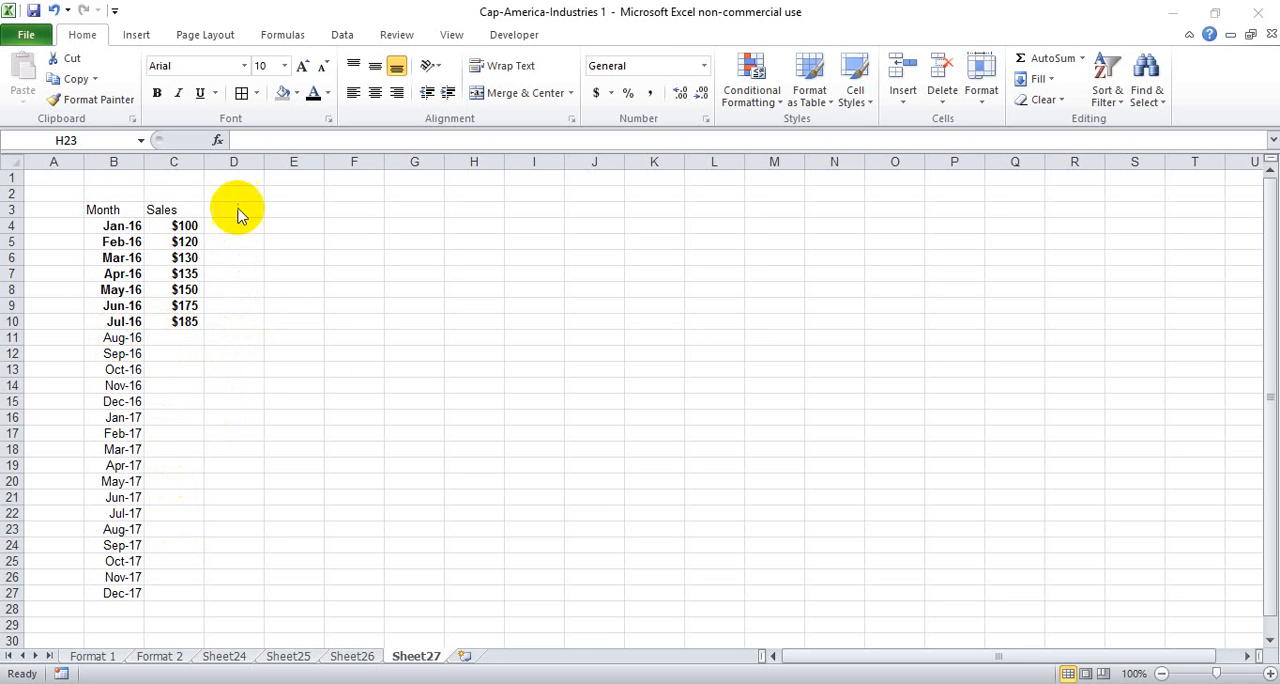
Step: Label D3 'Growth' and enter =(C5-C4)/C4 in D5 as a percentage filled to D27
left_click(233, 209)
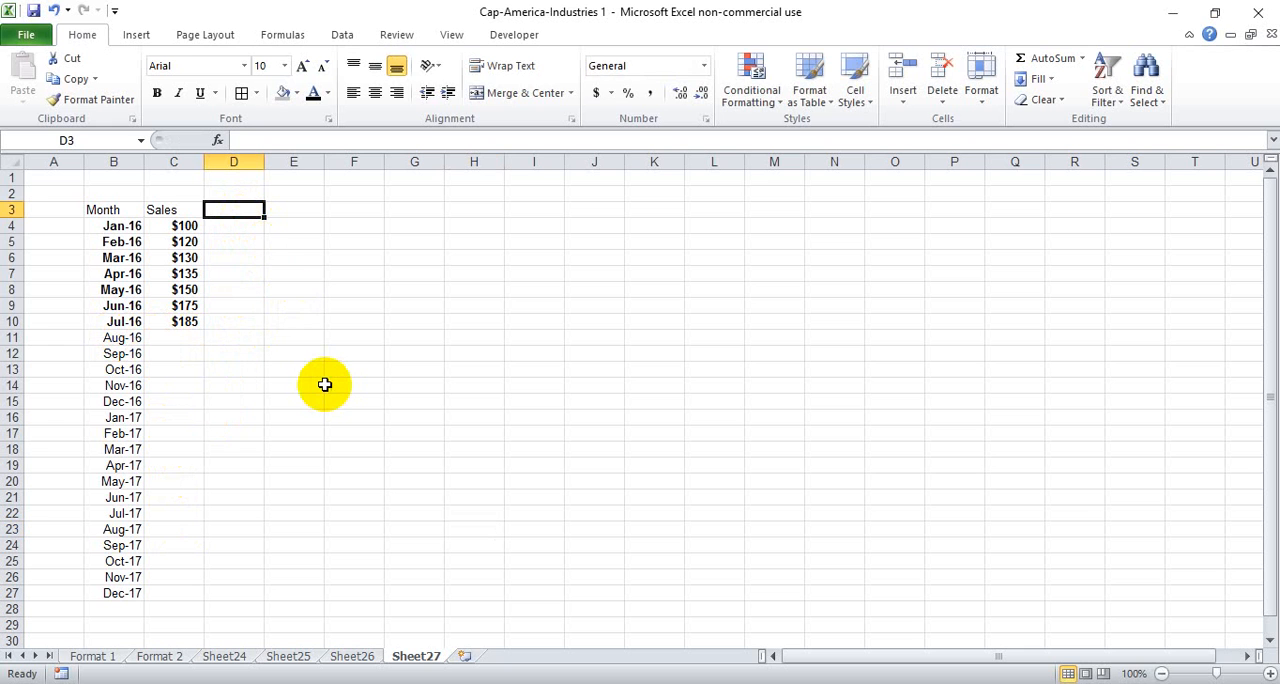
type("Growth")
left_click(234, 242)
type("(")
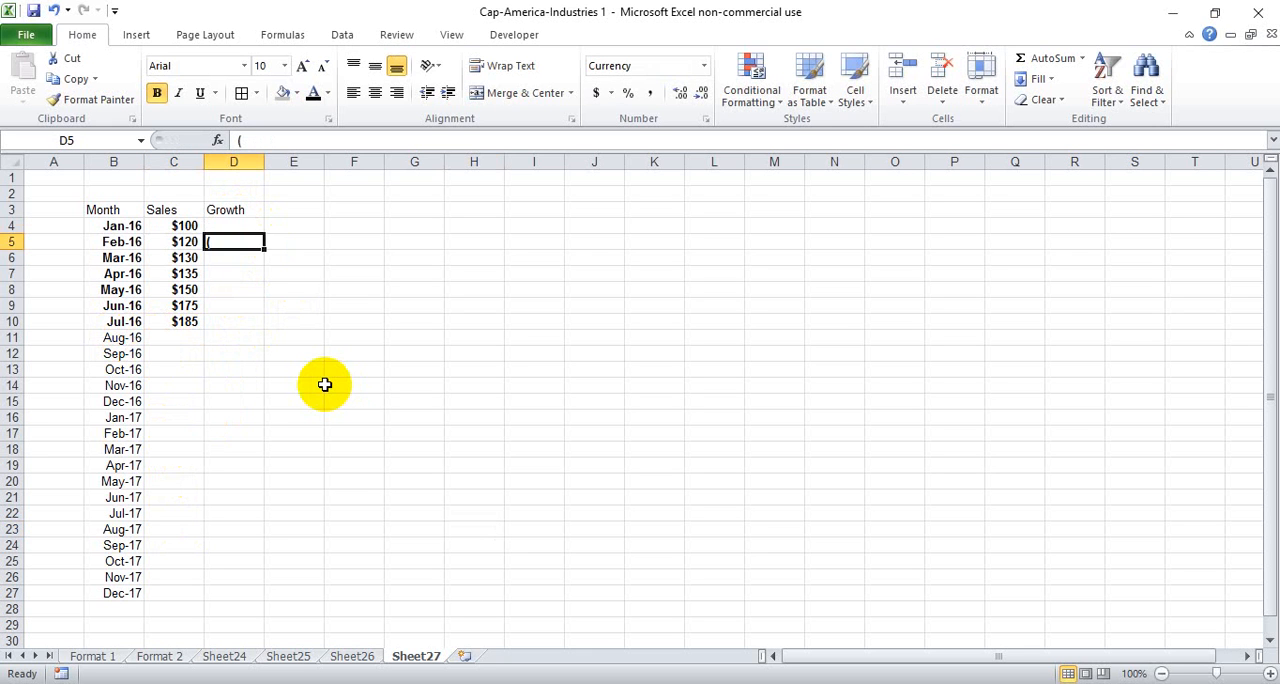
type("=")
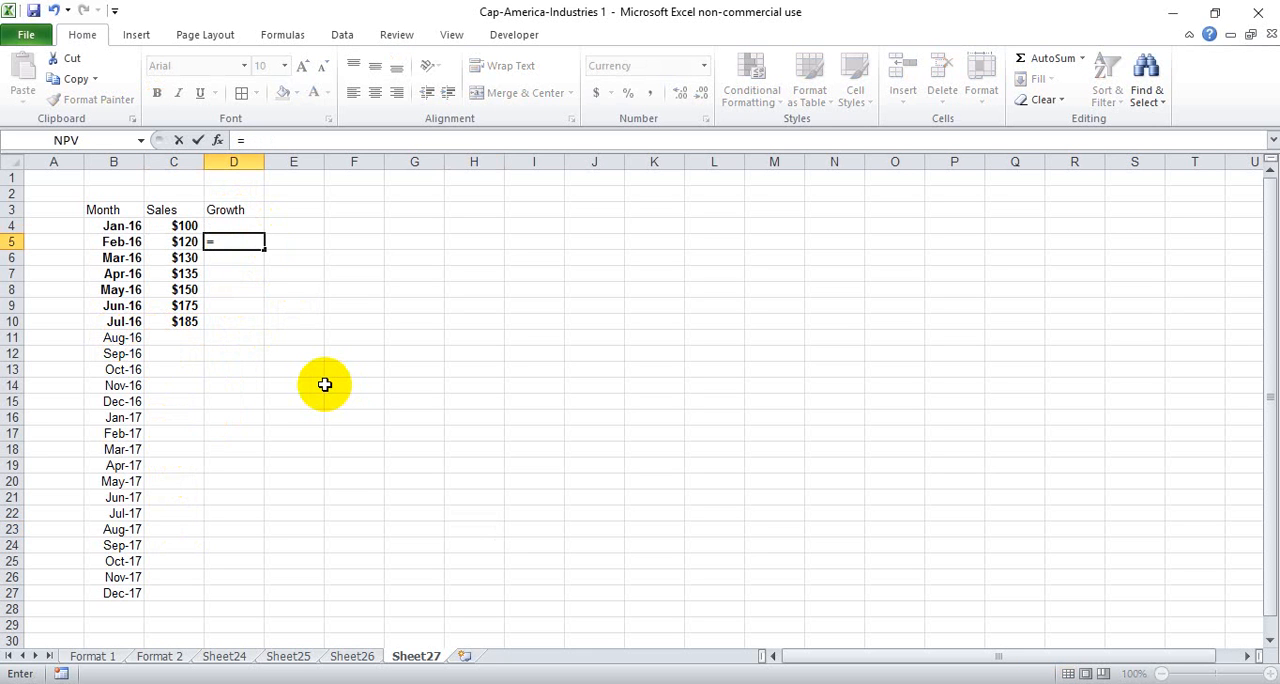
type("(C5-")
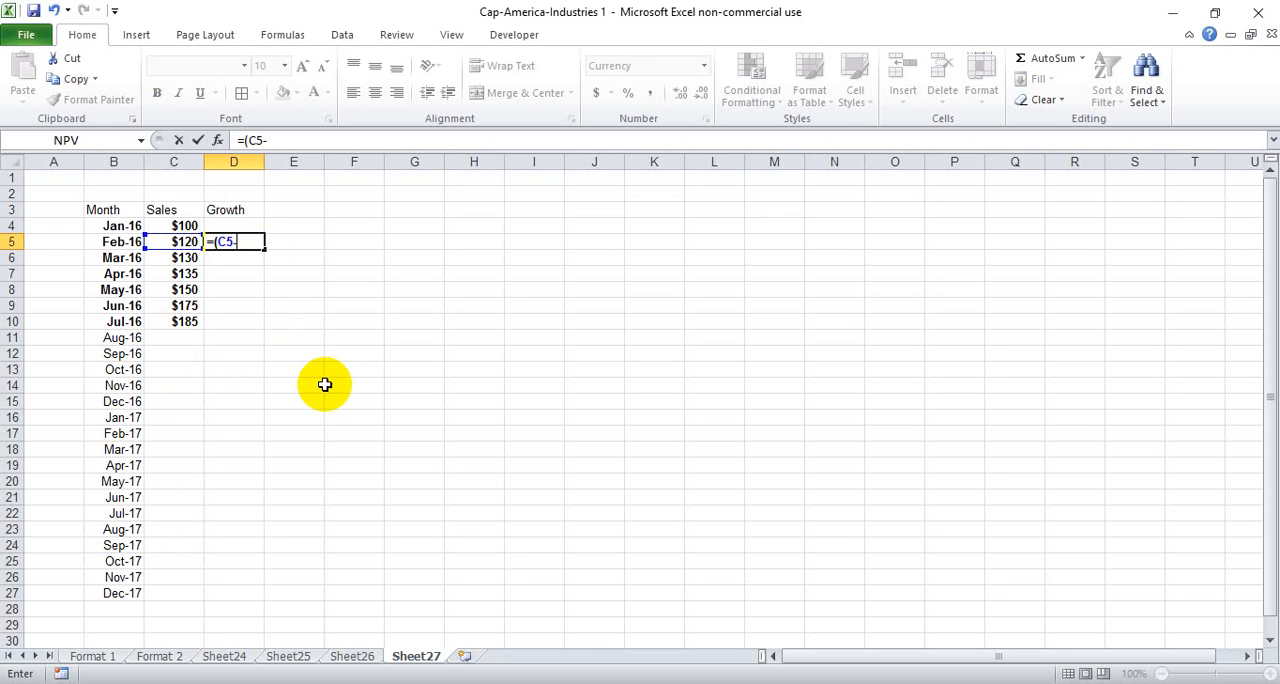
left_click(174, 225)
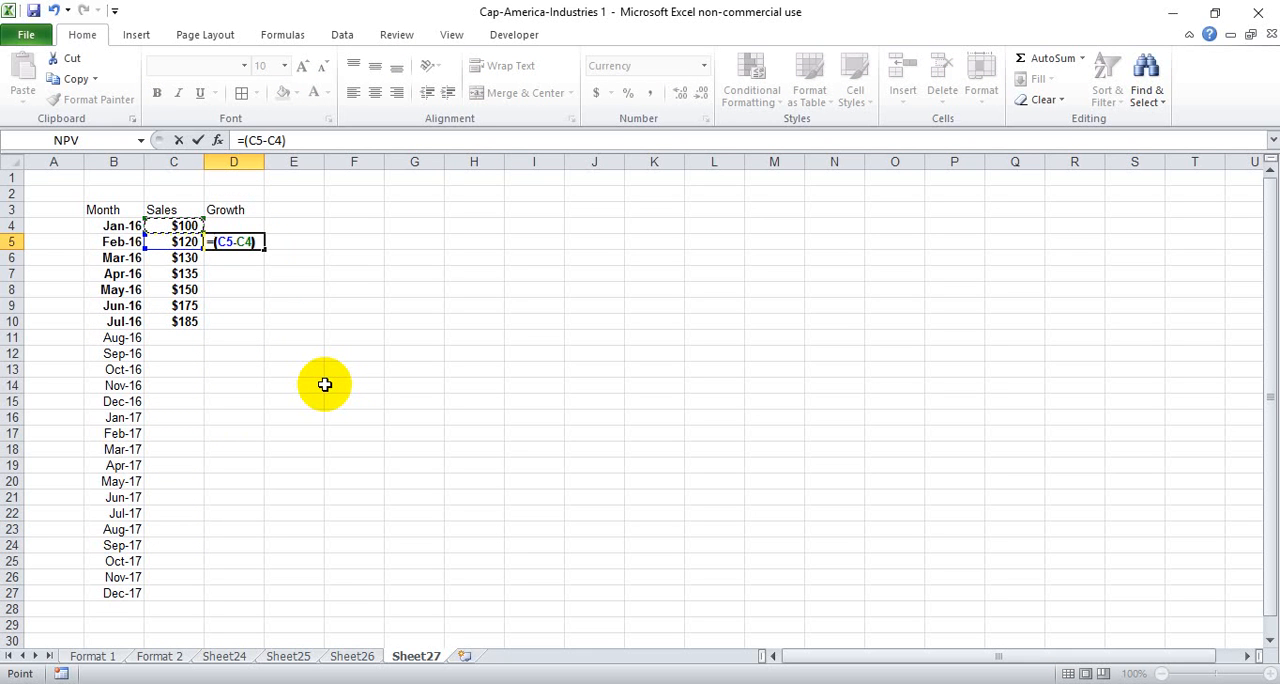
type("/C4")
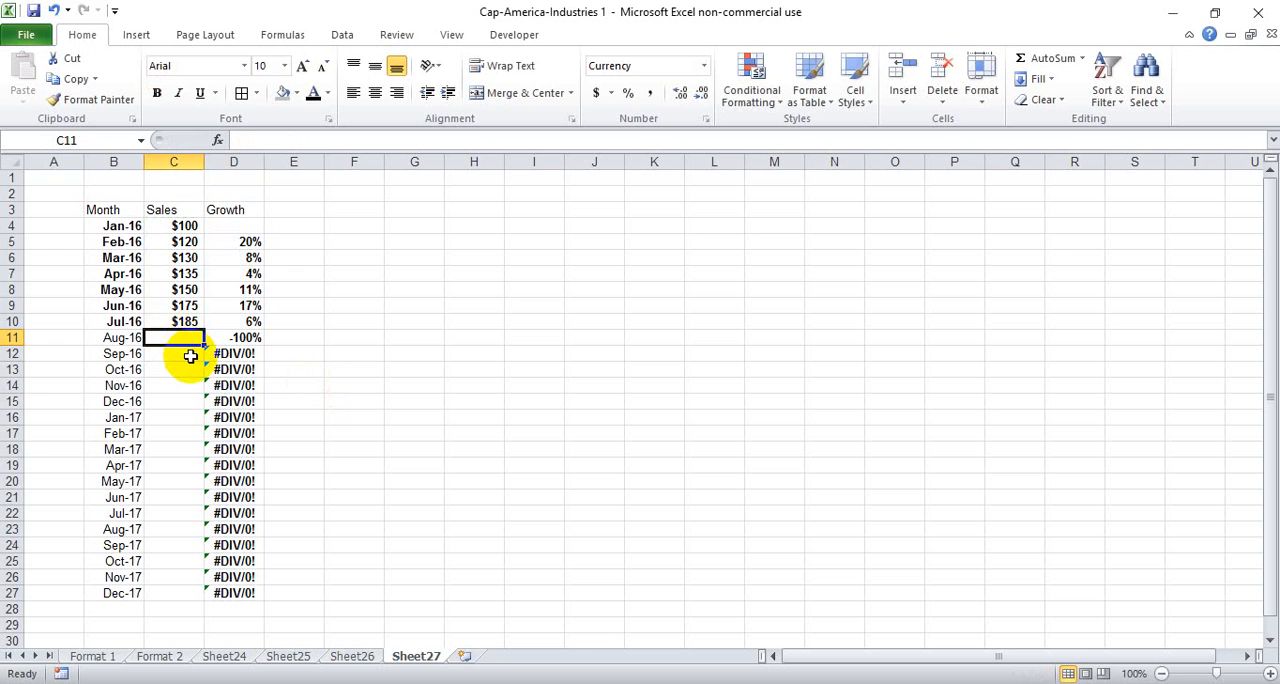
Step: Enter =C10*(1+AVERAGE($D$5:$D$10)) in C11 and extend projections to Dec-17
type("=C10")
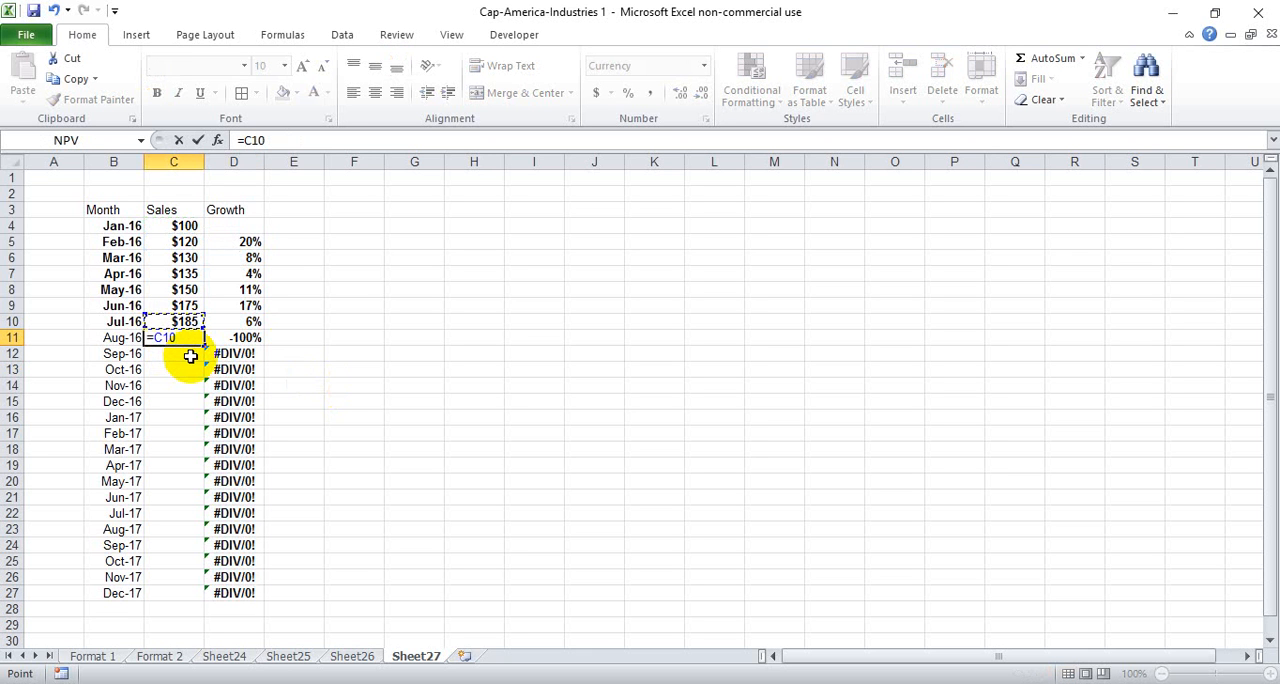
type("*(")
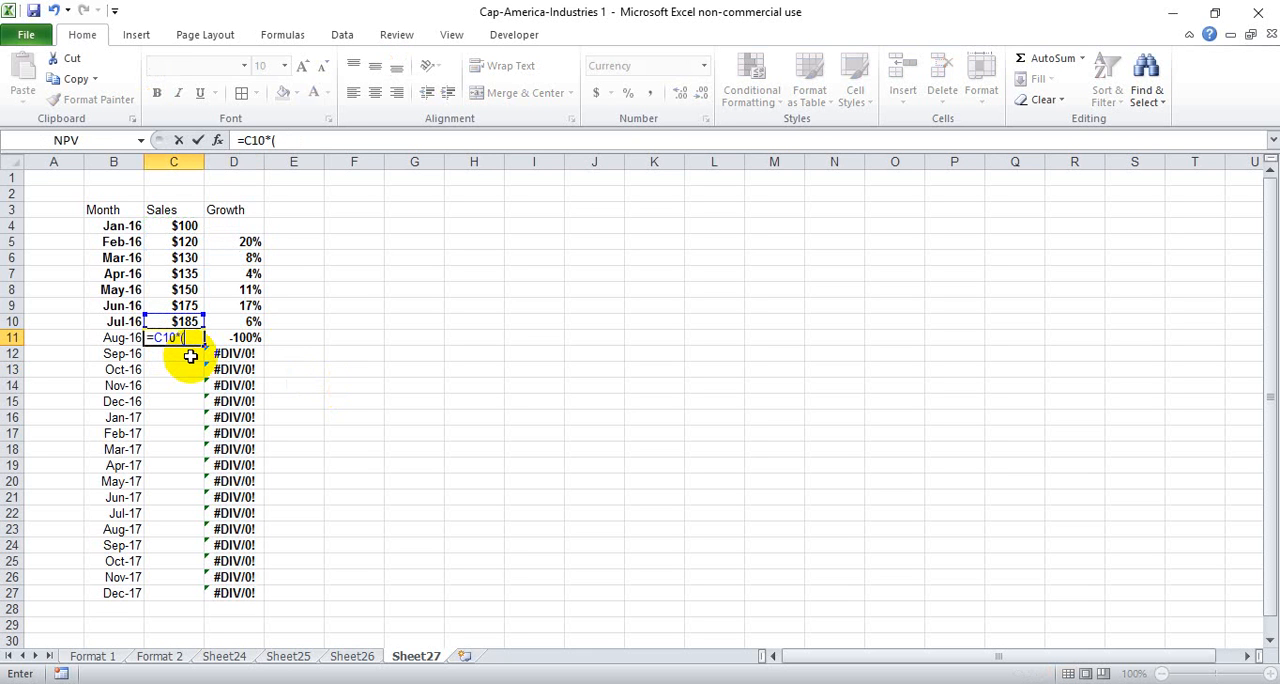
type("1")
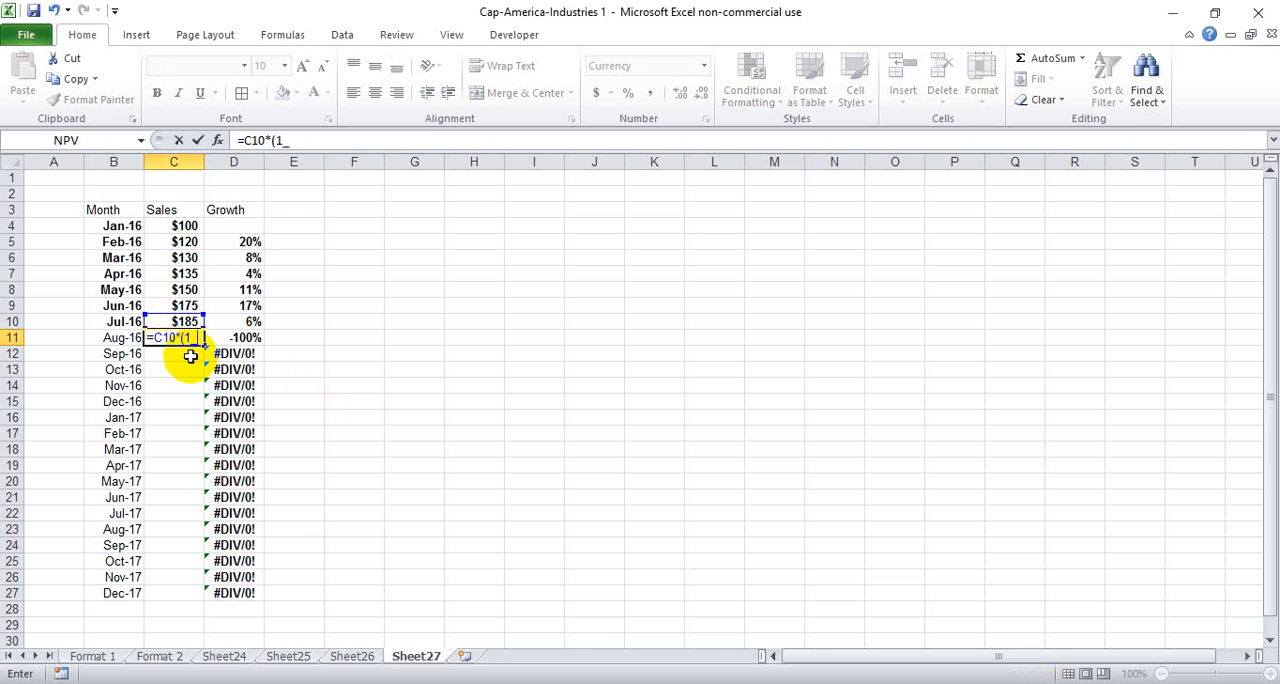
type("+")
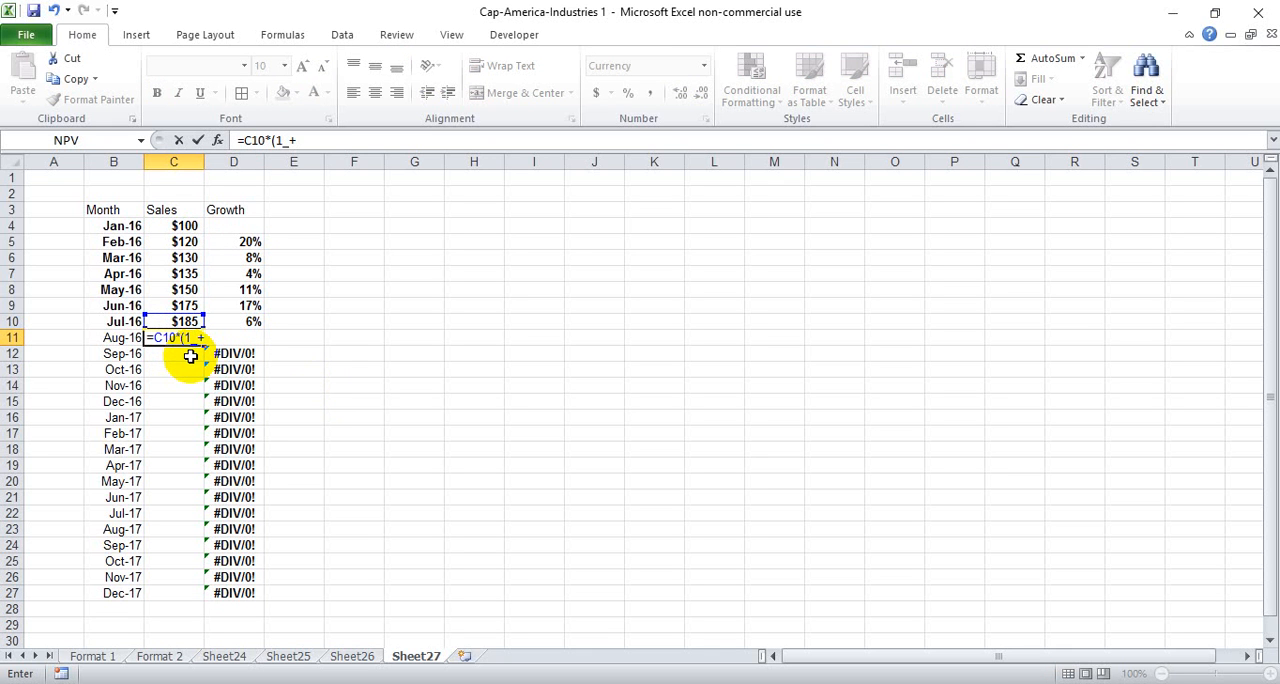
type("av")
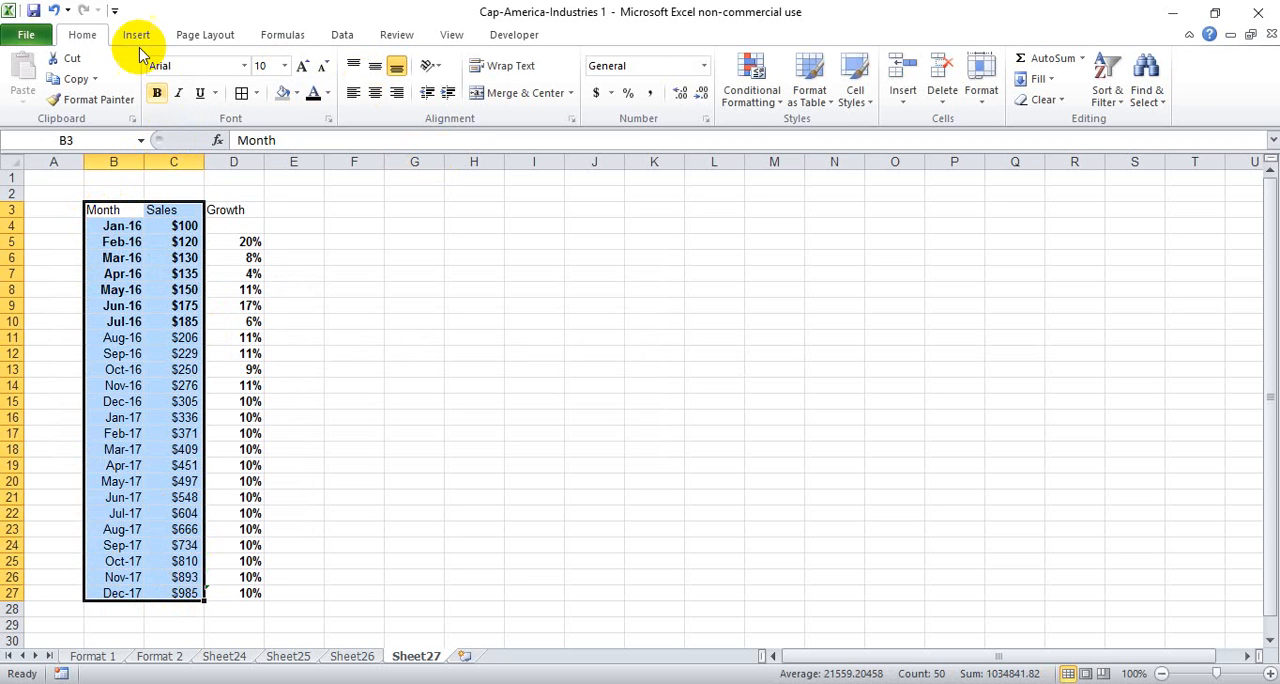
Step: Insert a 2-D line chart of Sales for Jan-16 to Dec-17
left_click(397, 75)
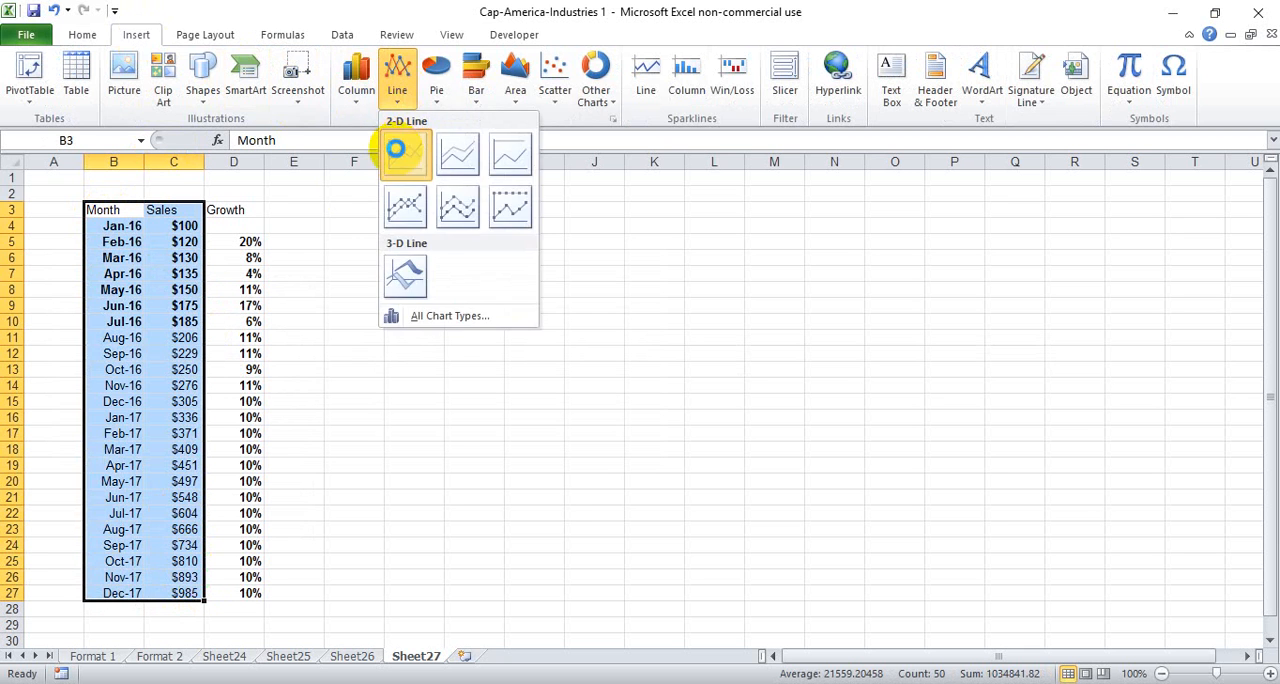
left_click(405, 153)
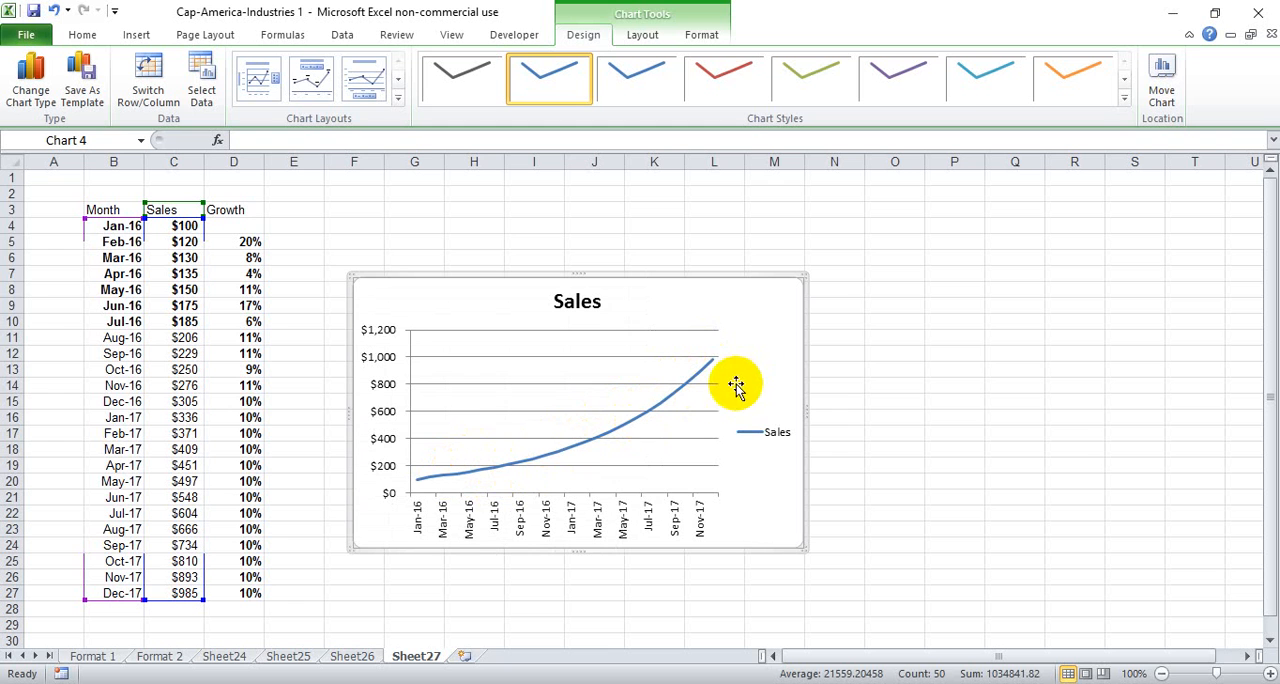
mouse_move(707, 372)
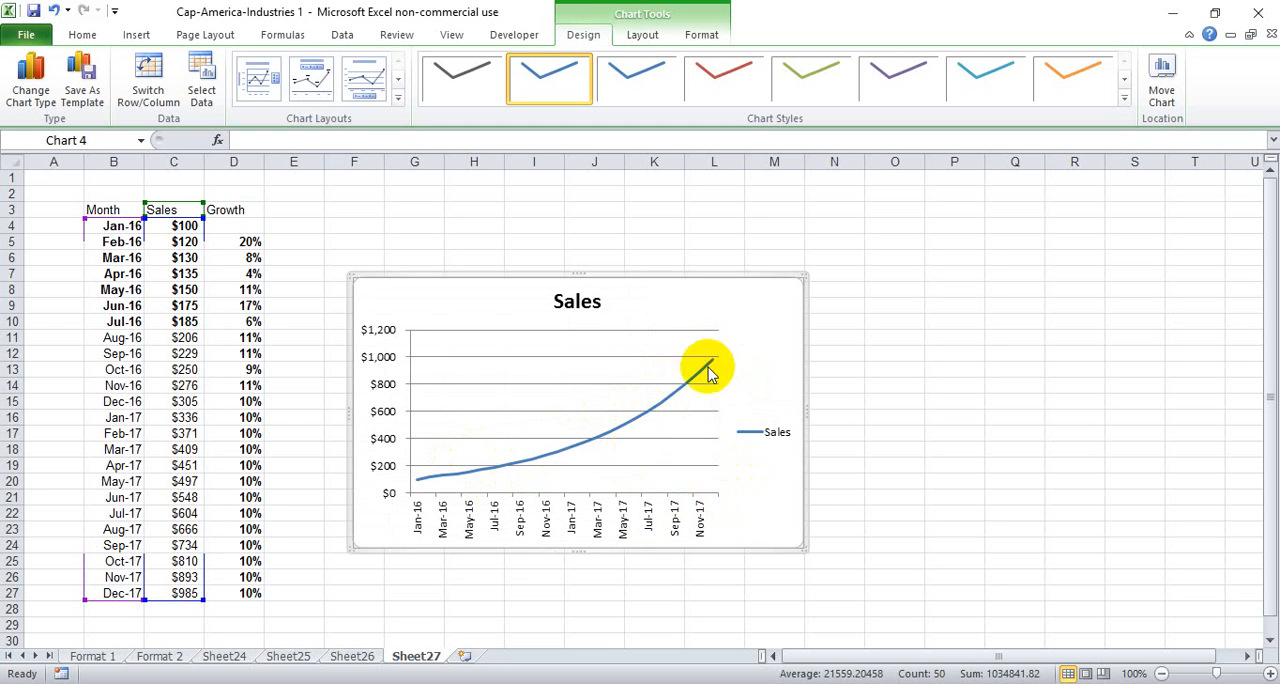
mouse_move(475, 400)
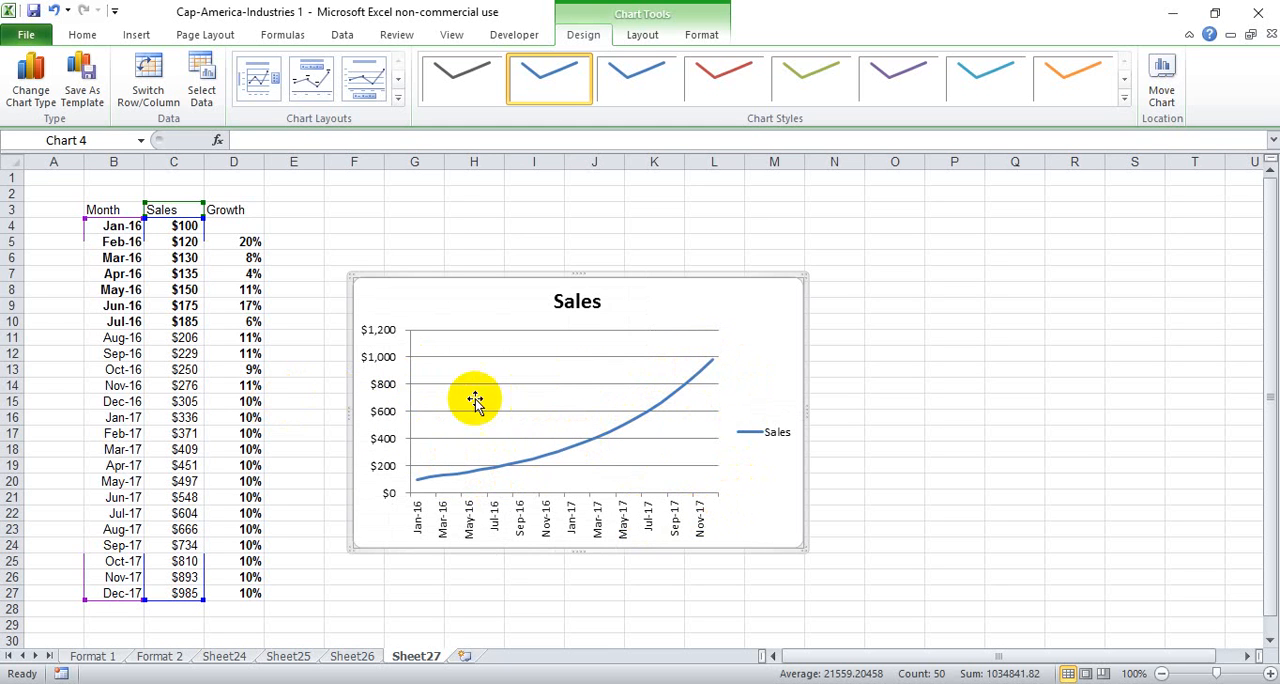
mouse_move(698, 378)
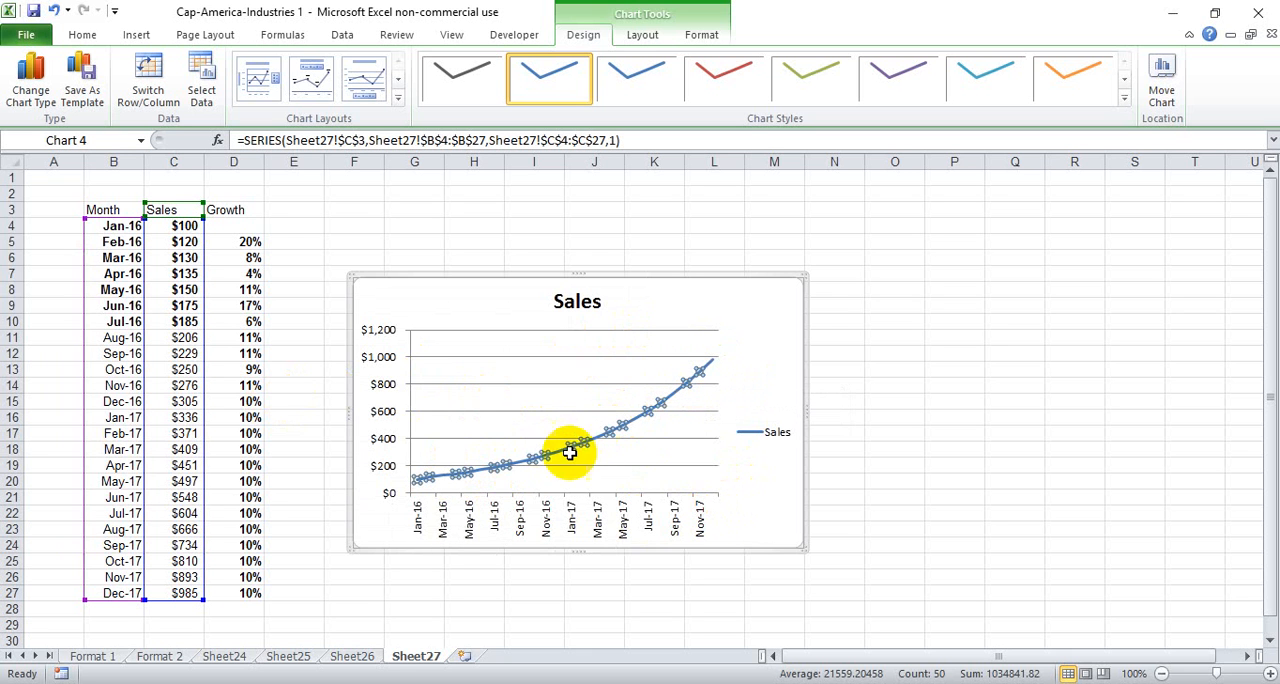
mouse_move(570, 465)
type("Sales")
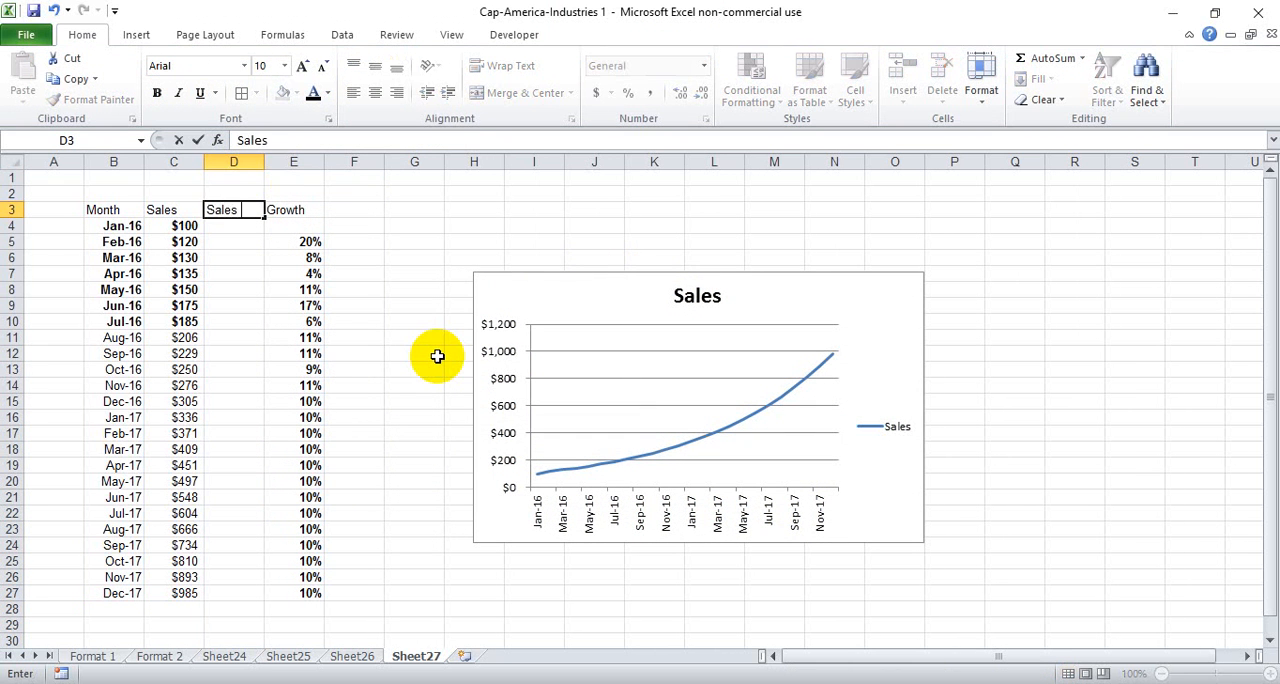
Step: Paste Jul-16–Dec-17 figures as values into Sales Forecast and clear C11:C27
type("Foreca")
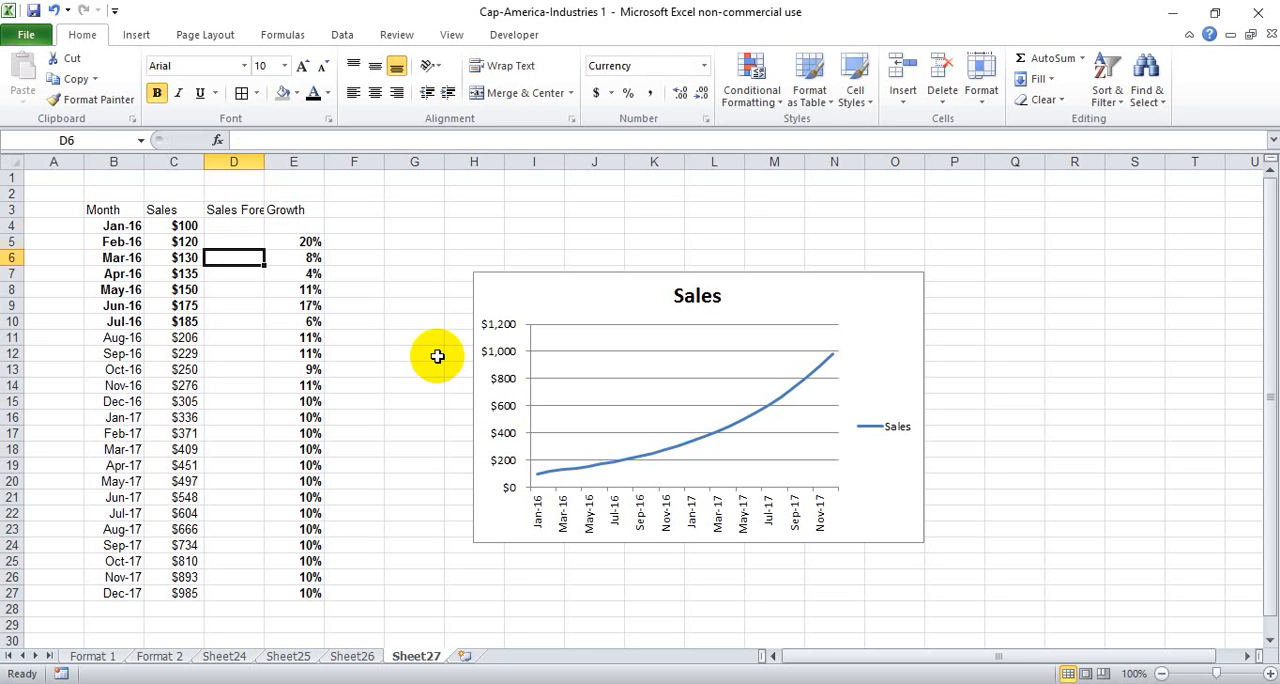
left_click(173, 321)
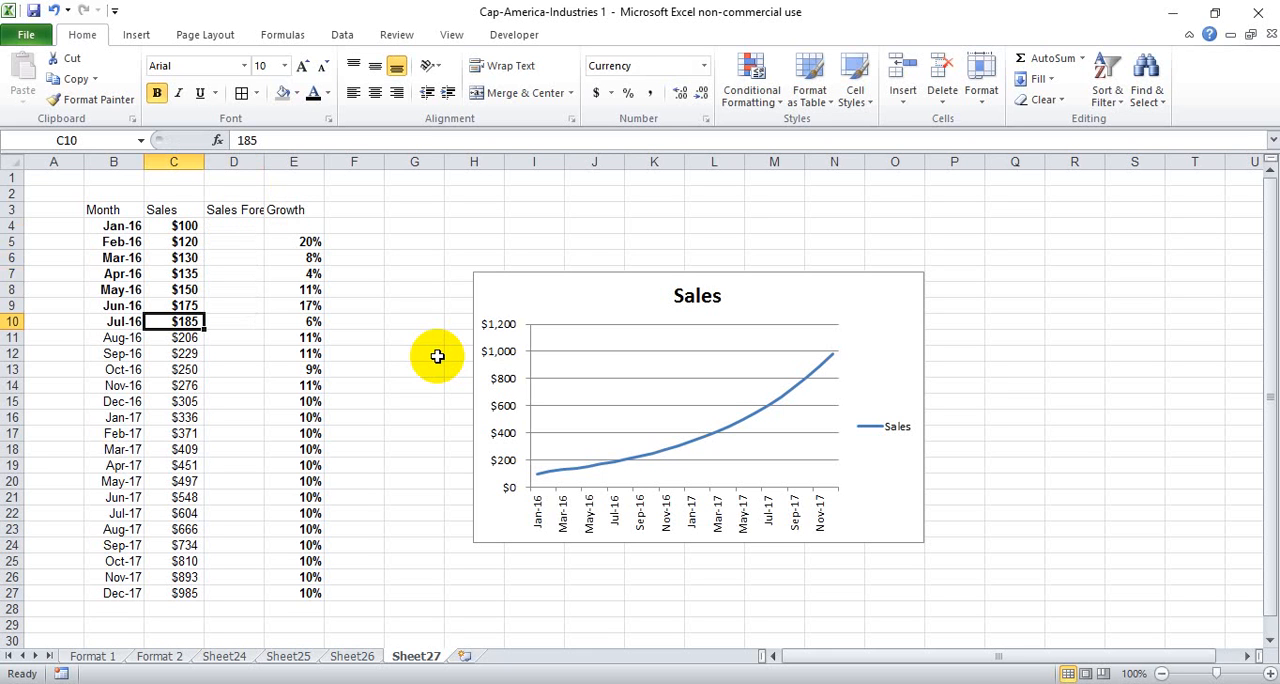
left_click_drag(173, 321, 173, 449)
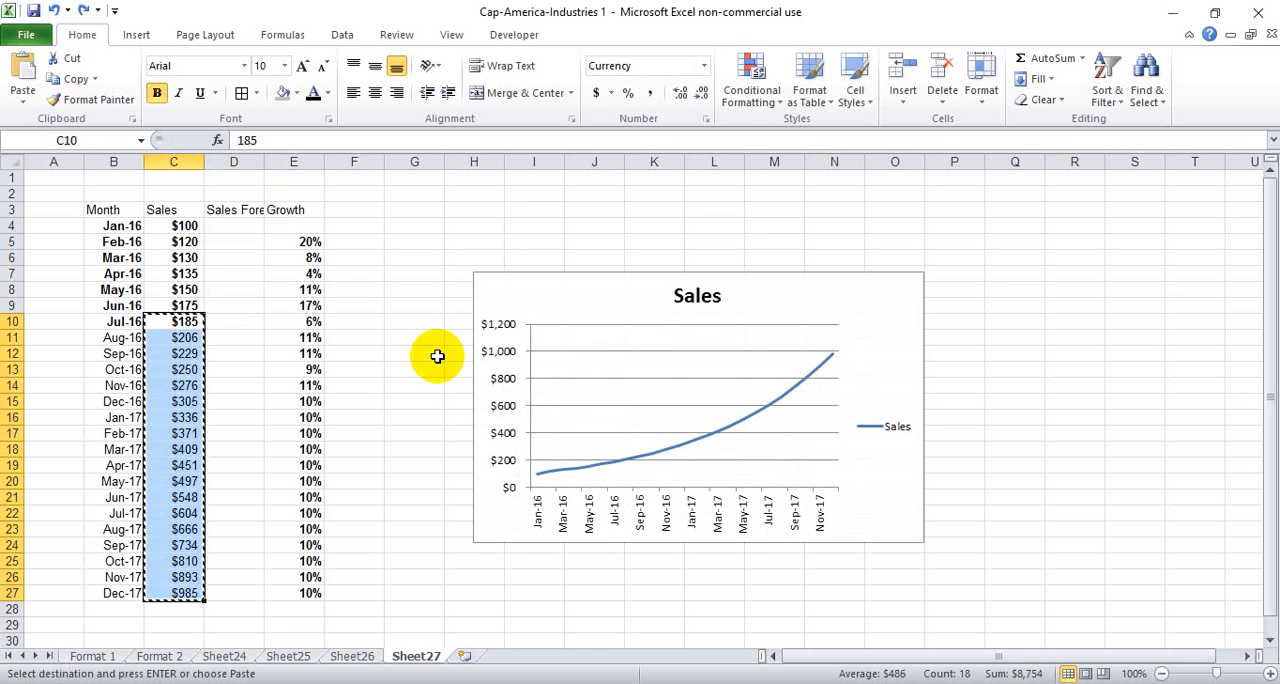
right_click(233, 321)
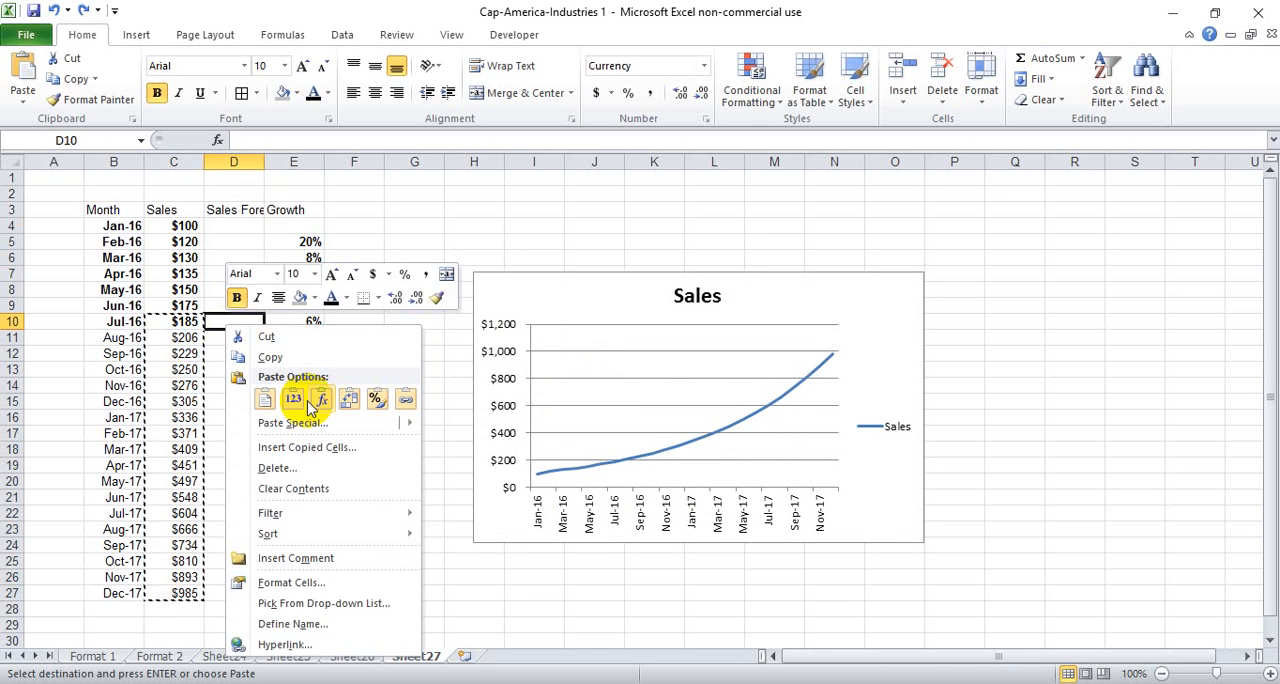
left_click(293, 398)
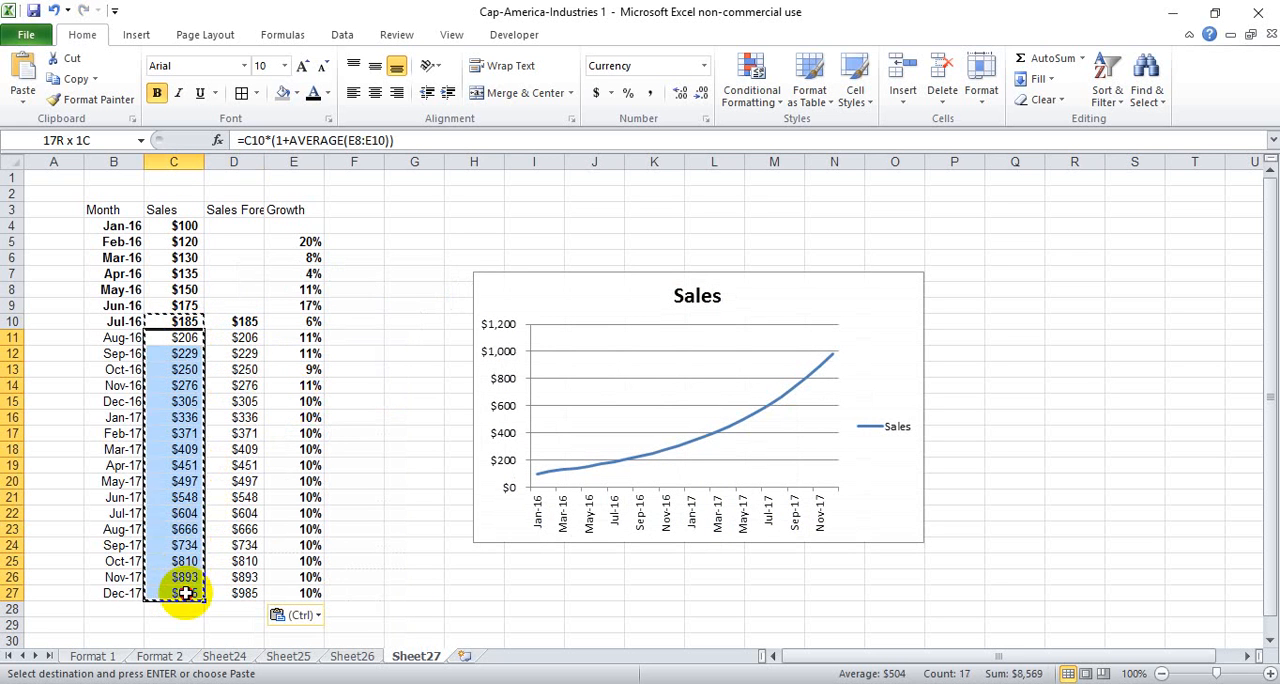
key("Enter")
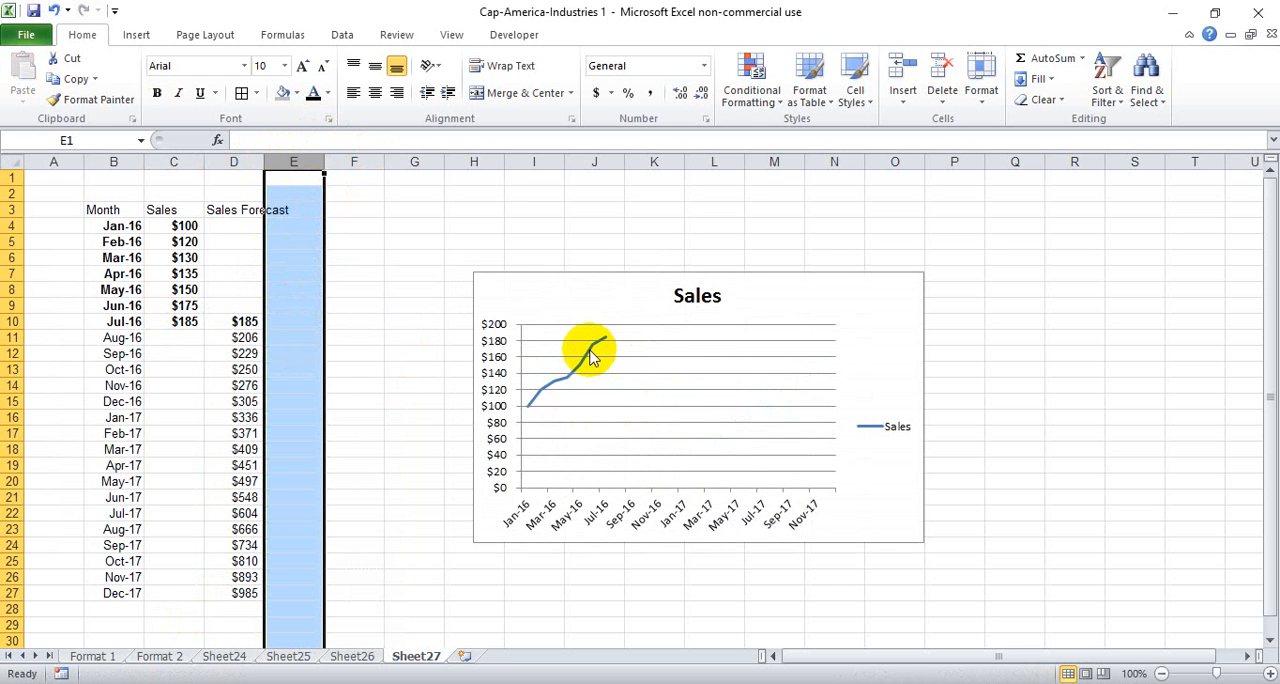
Step: Add a Sales Forecast series named from D3 with values D4:D27 via Select Data
right_click(590, 355)
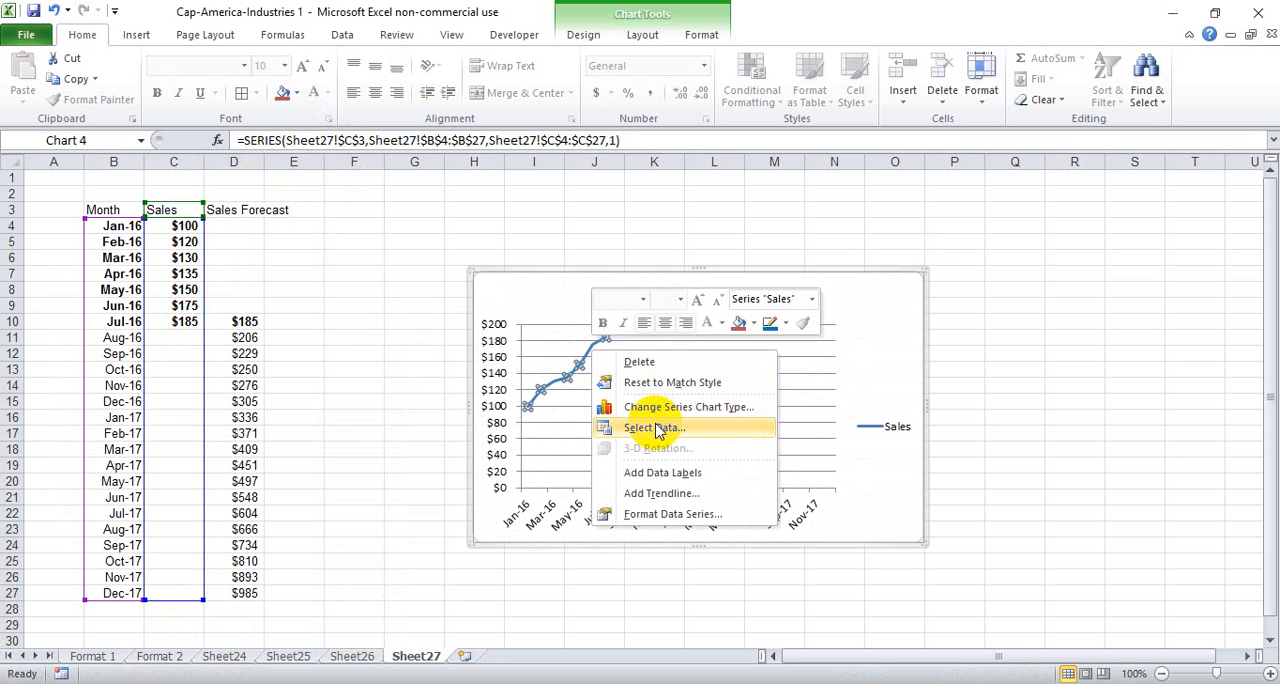
left_click(654, 427)
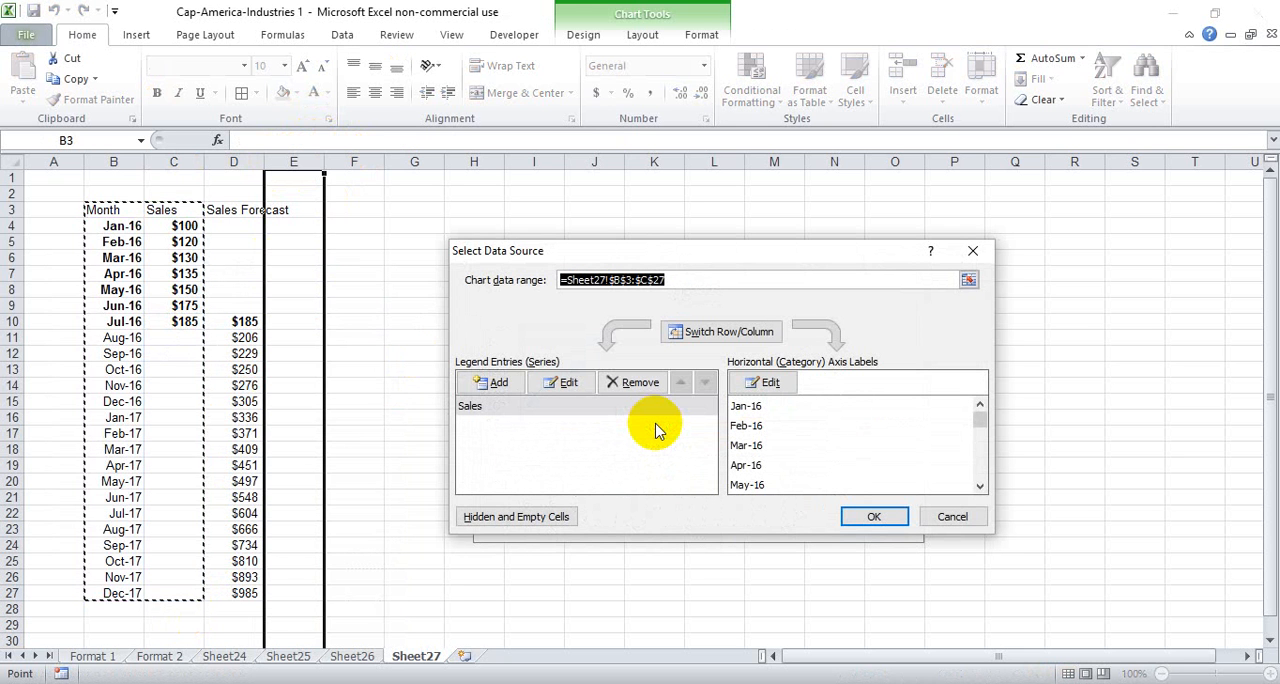
left_click(498, 382)
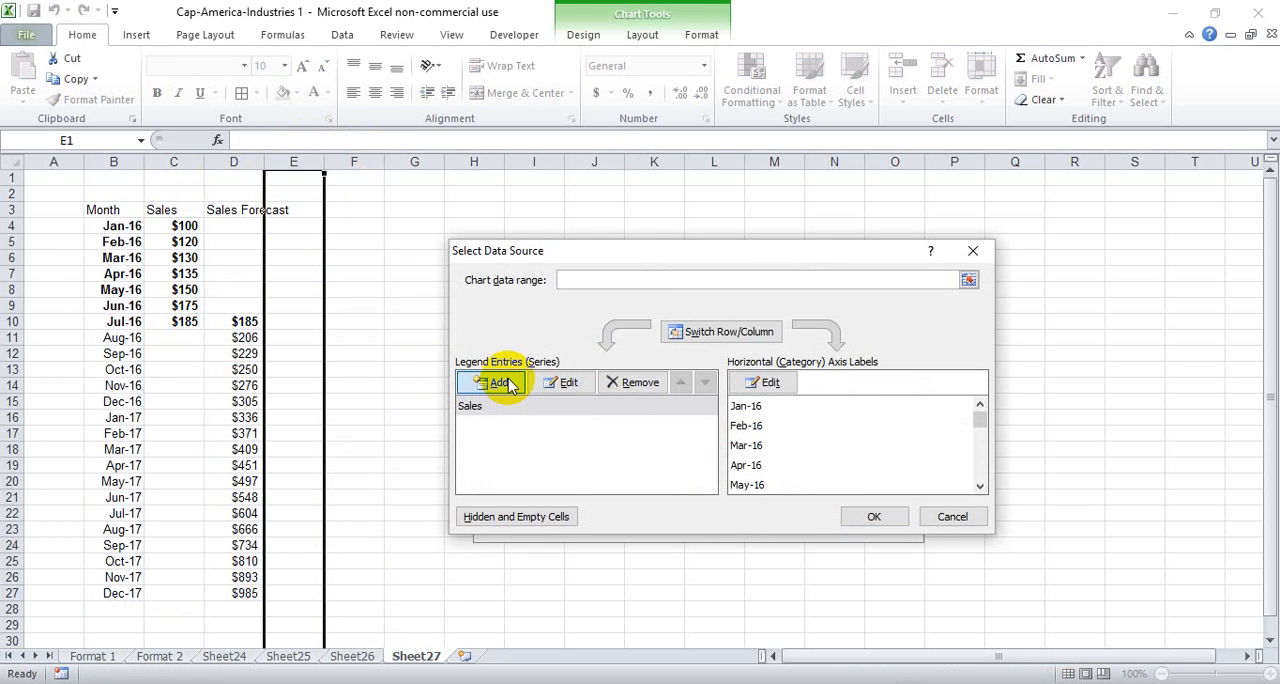
left_click(492, 382)
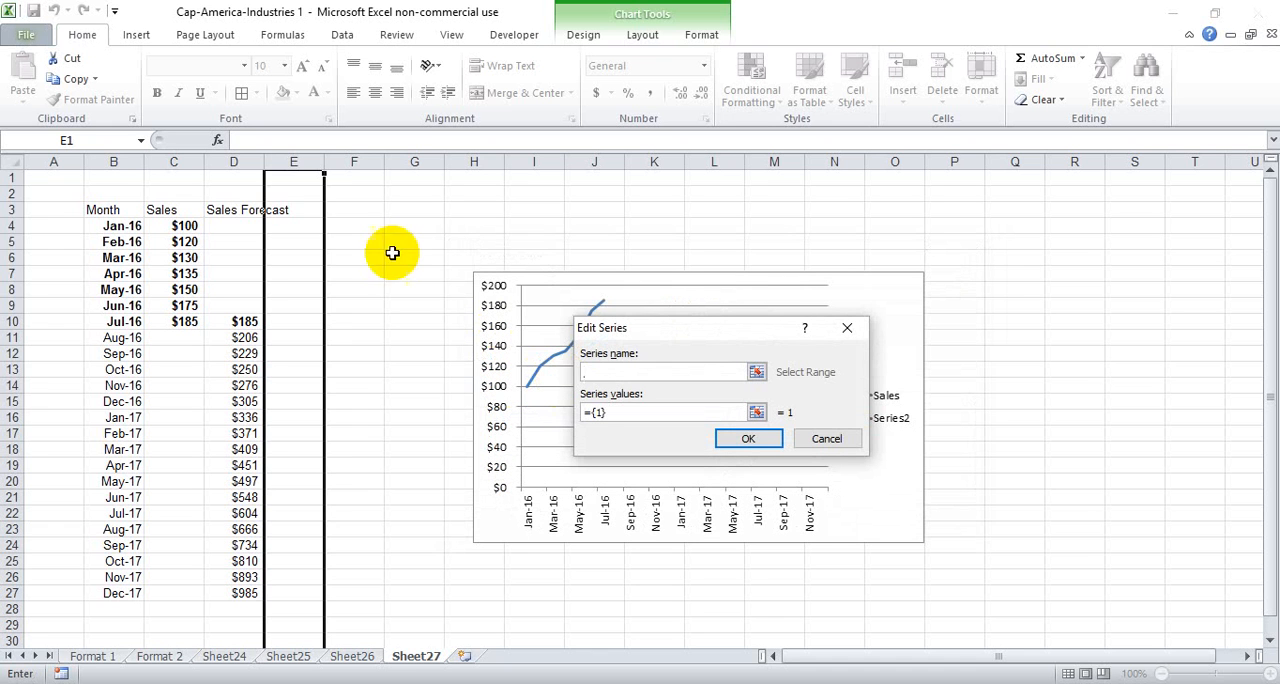
left_click(233, 209)
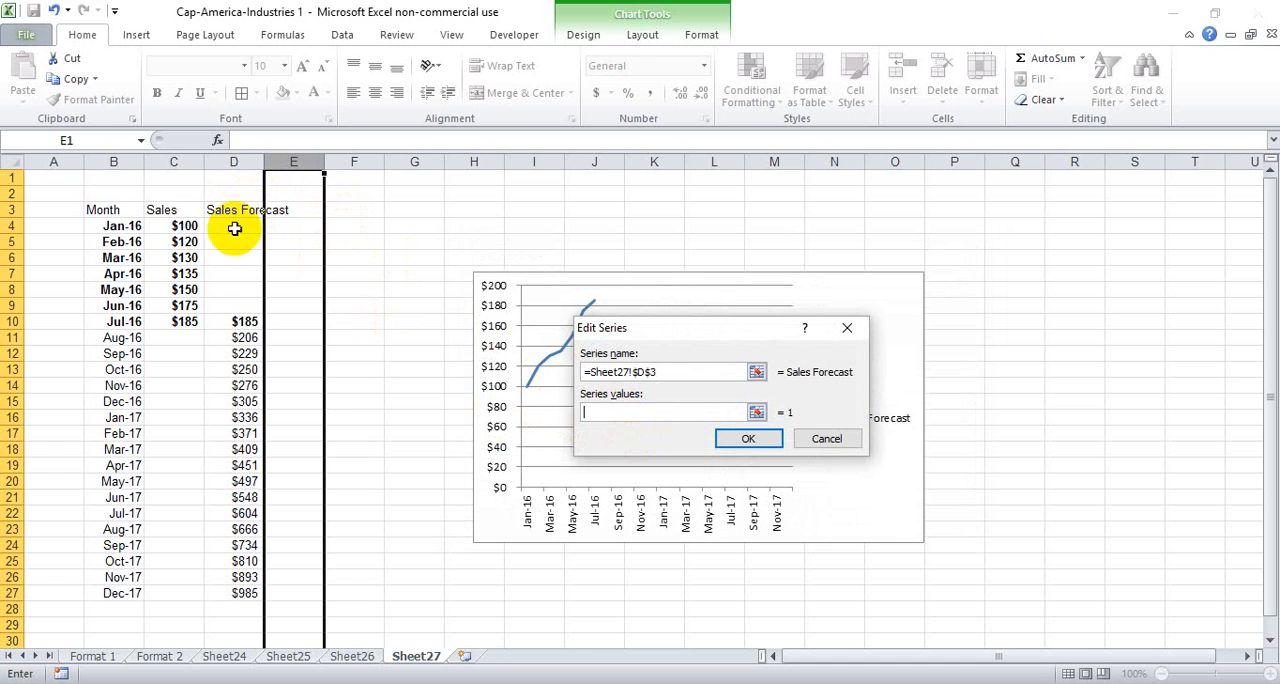
left_click_drag(234, 225, 255, 590)
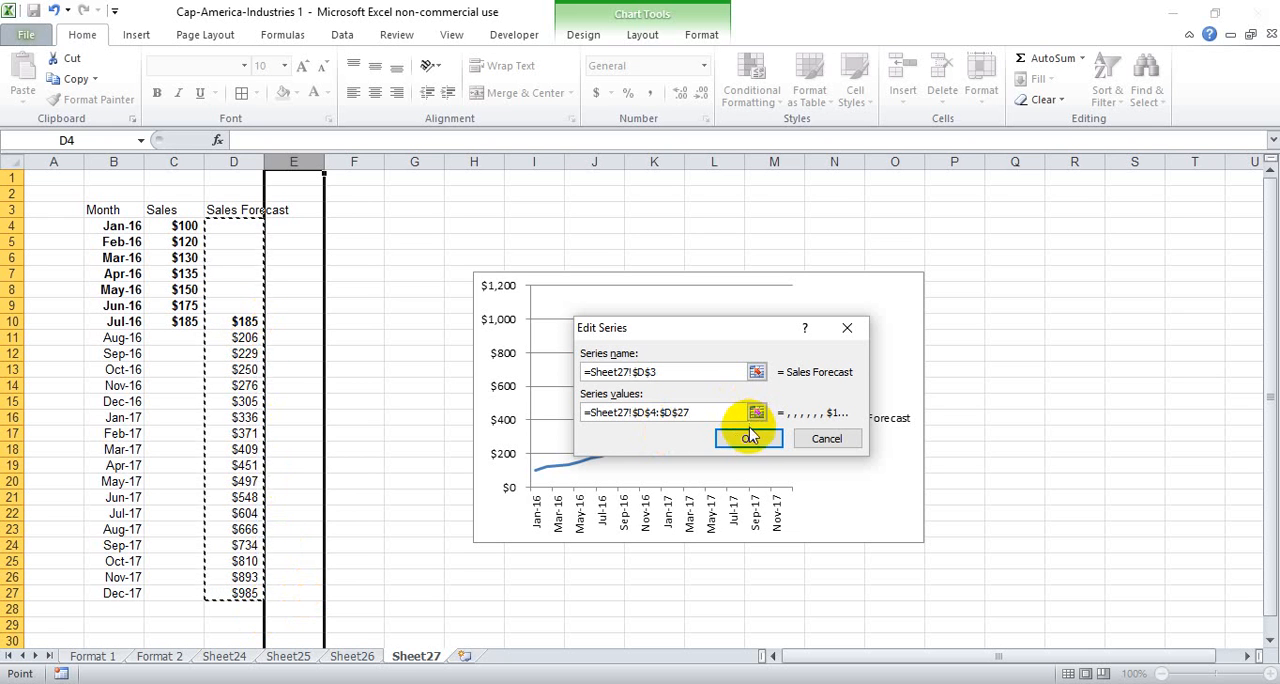
left_click(748, 438)
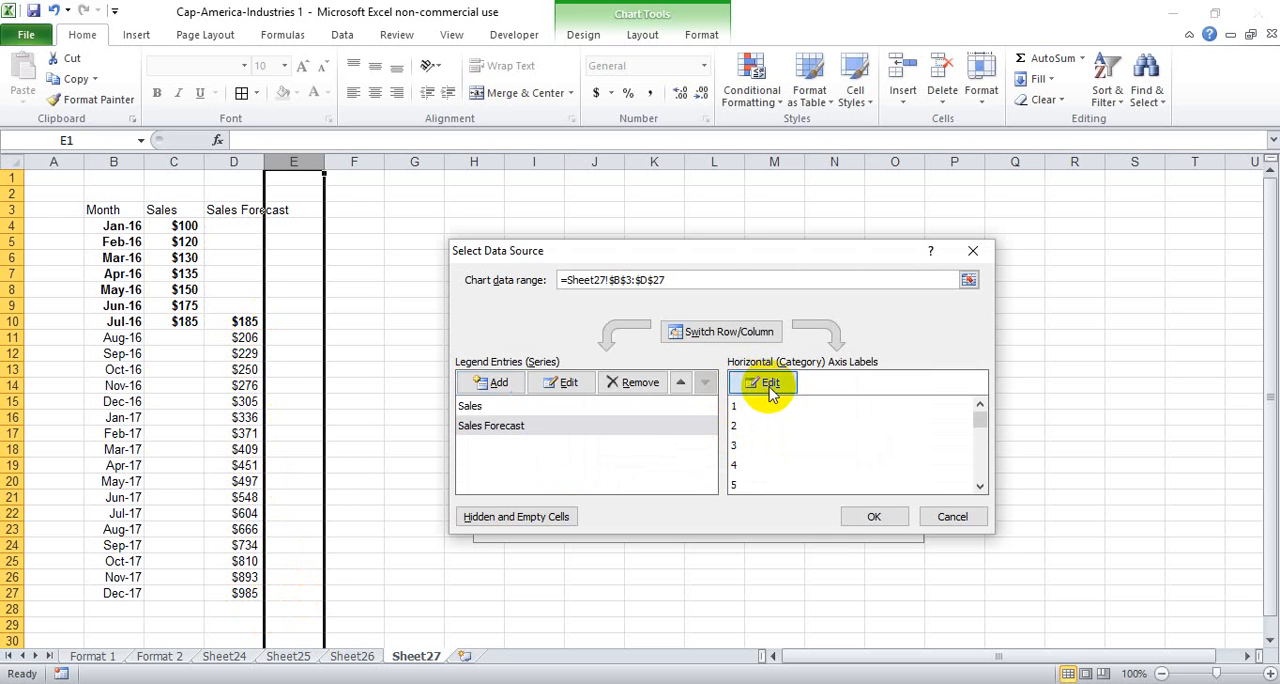
Step: Set the horizontal axis labels to the months in B4:B27
left_click(770, 383)
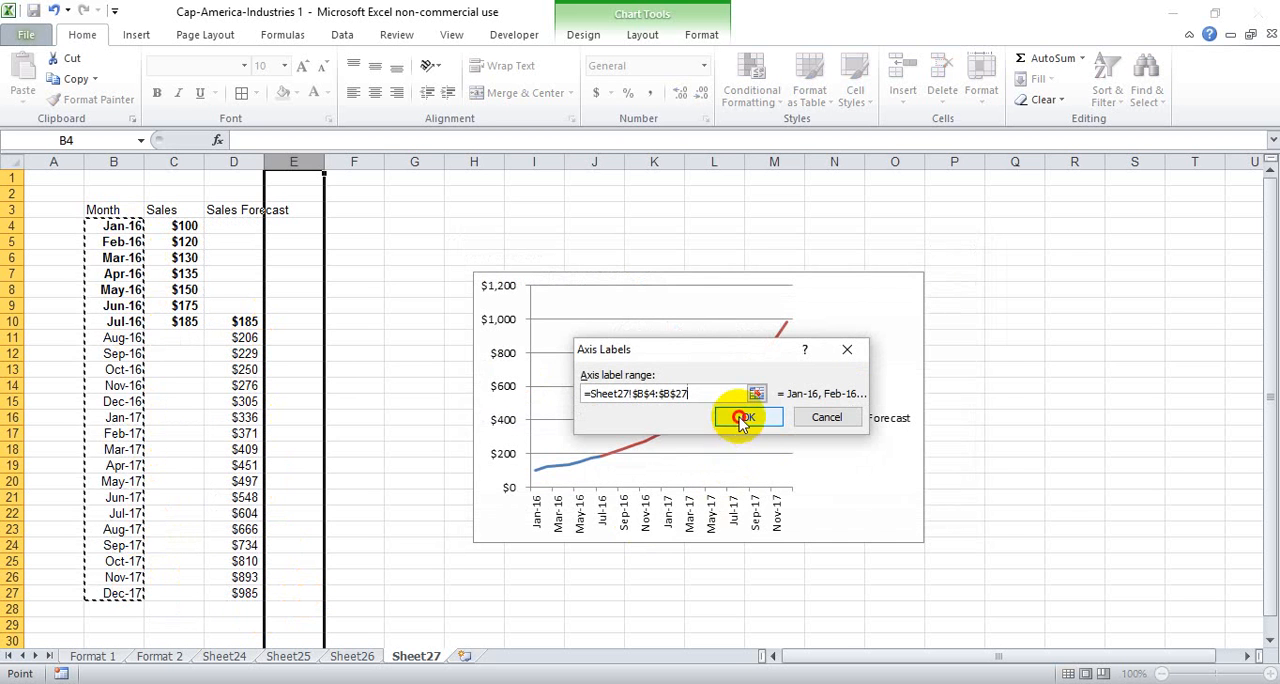
left_click(744, 417)
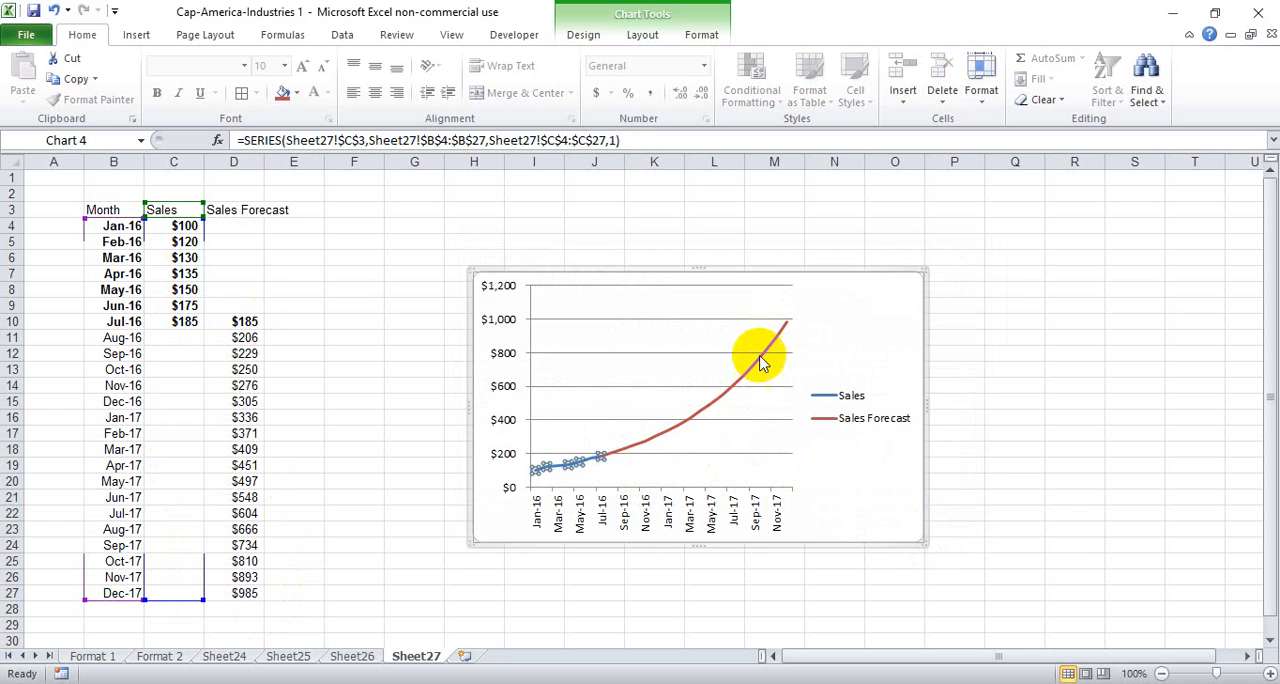
Step: Give the forecast line a blue outline matching Sales and a dashed style
right_click(760, 360)
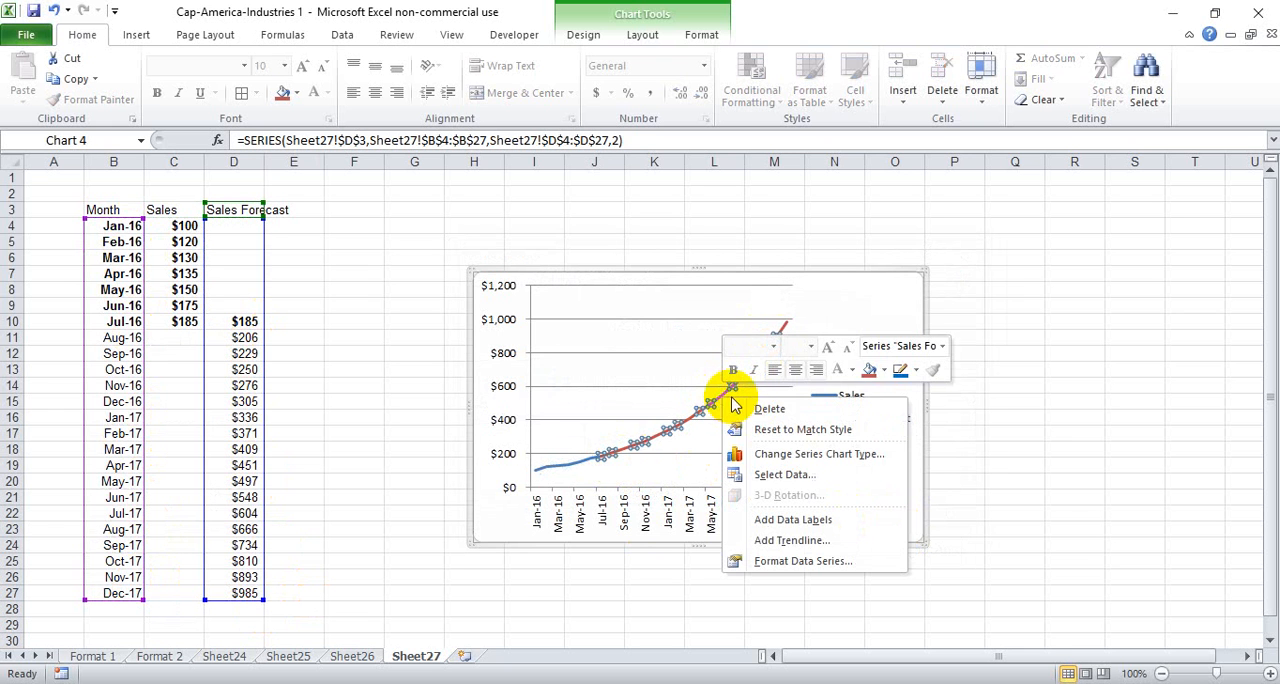
left_click(899, 369)
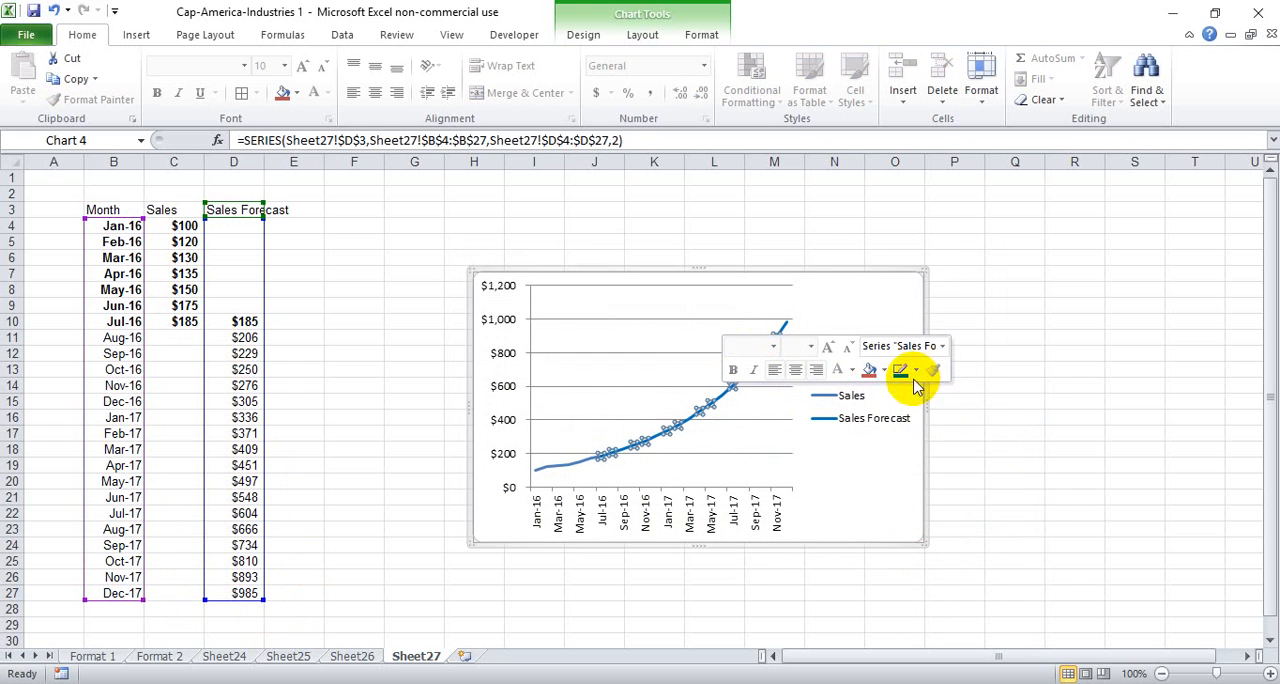
left_click(899, 370)
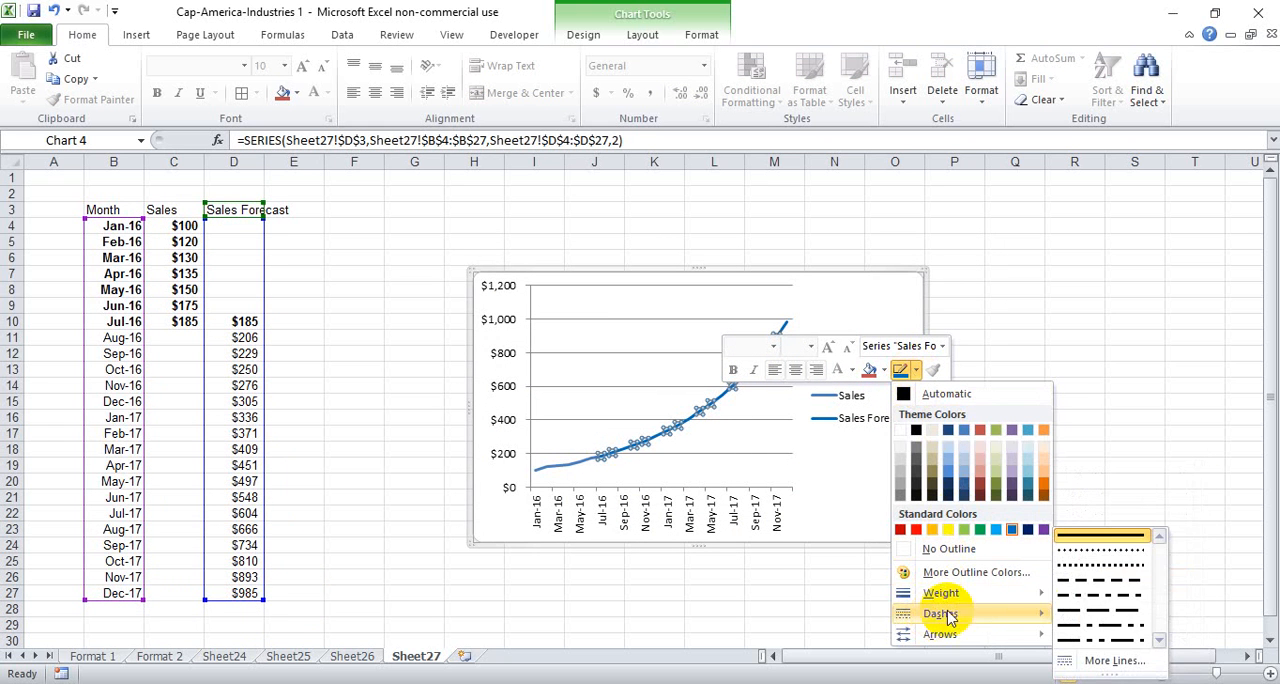
left_click(1100, 592)
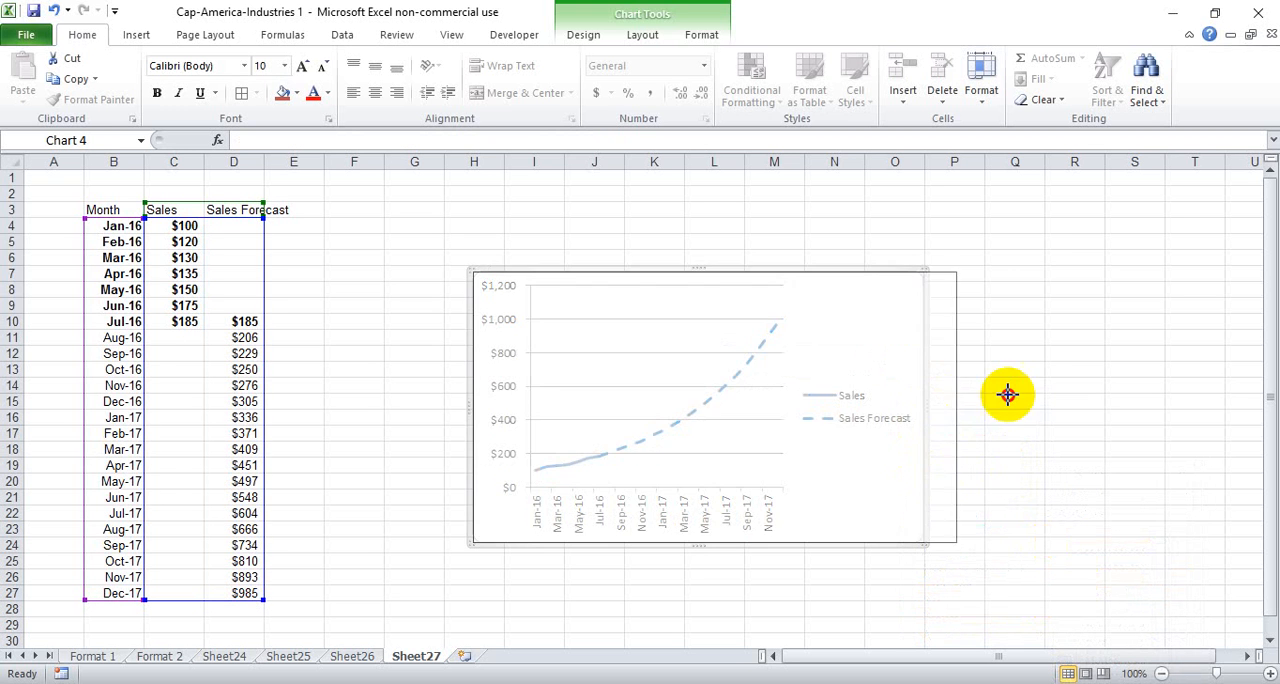
Step: Show the legend at the bottom from the Chart Tools Layout legend options
left_click(642, 34)
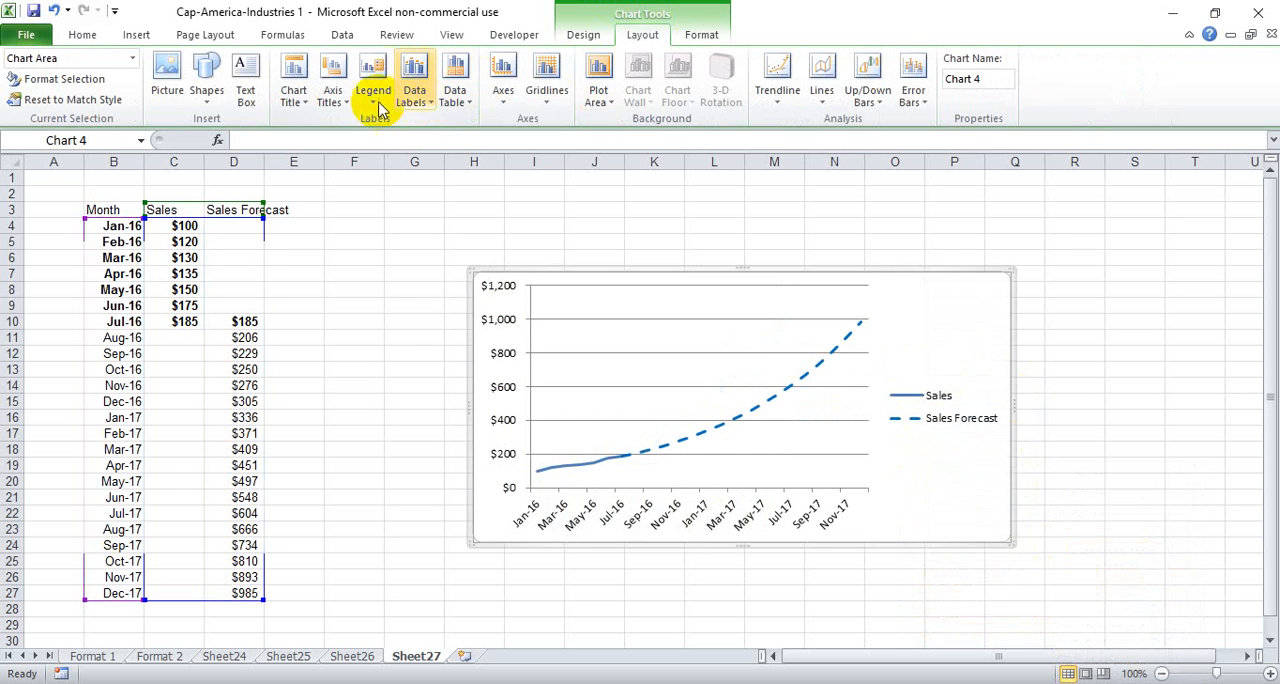
left_click(373, 75)
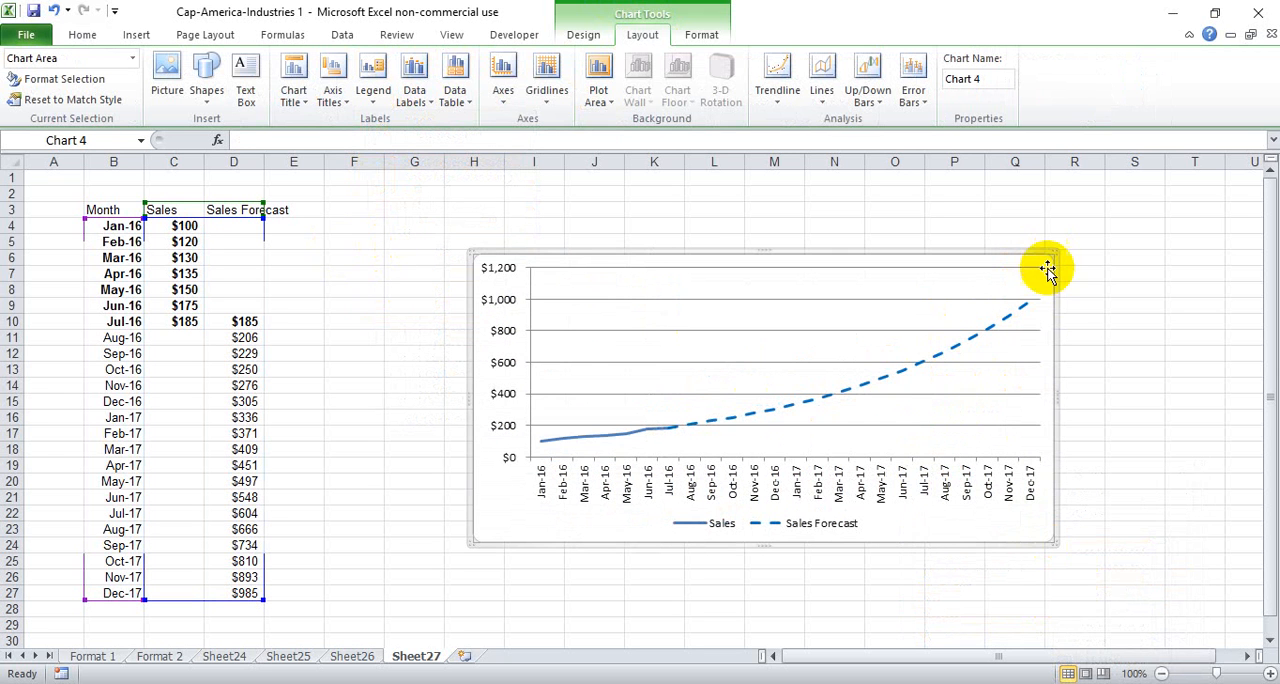
mouse_move(866, 440)
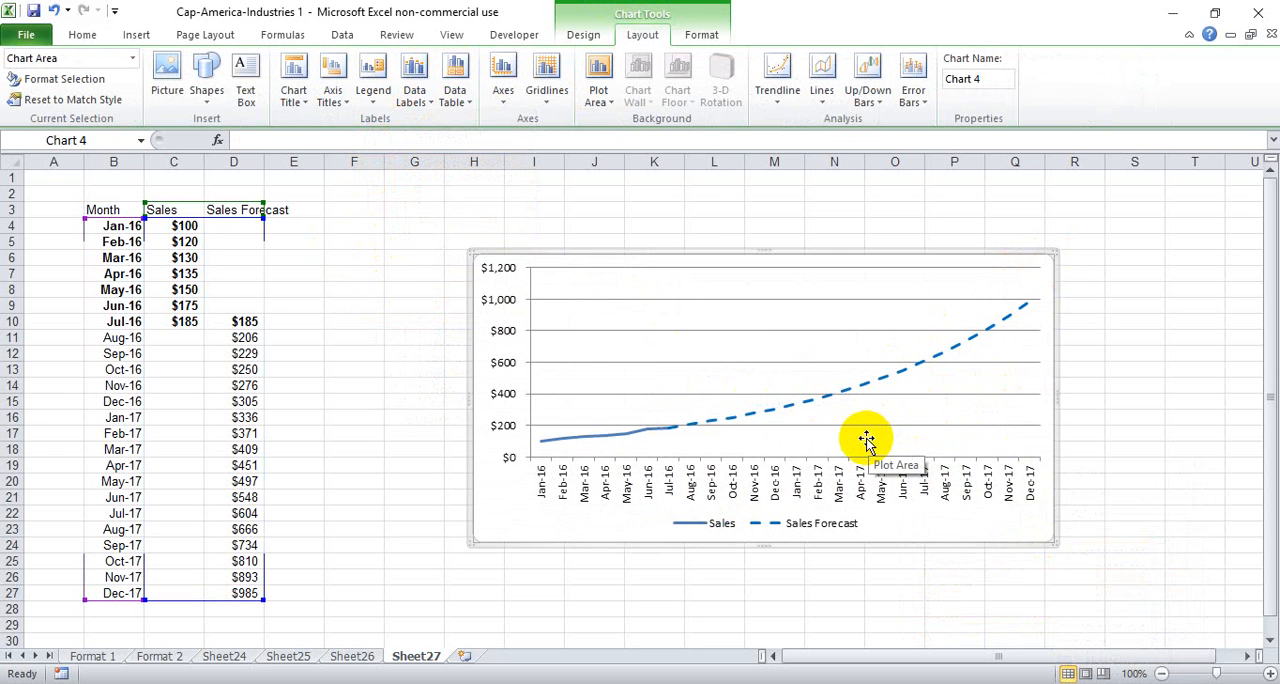
mouse_move(825, 395)
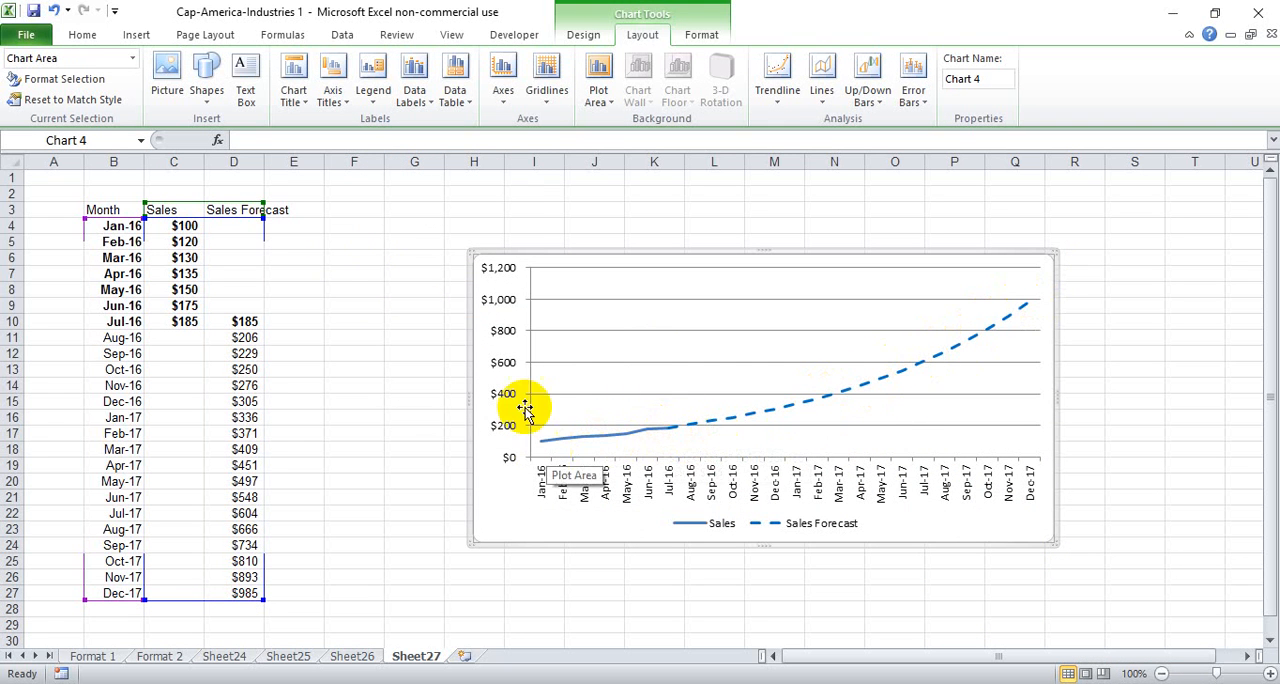
mouse_move(525, 440)
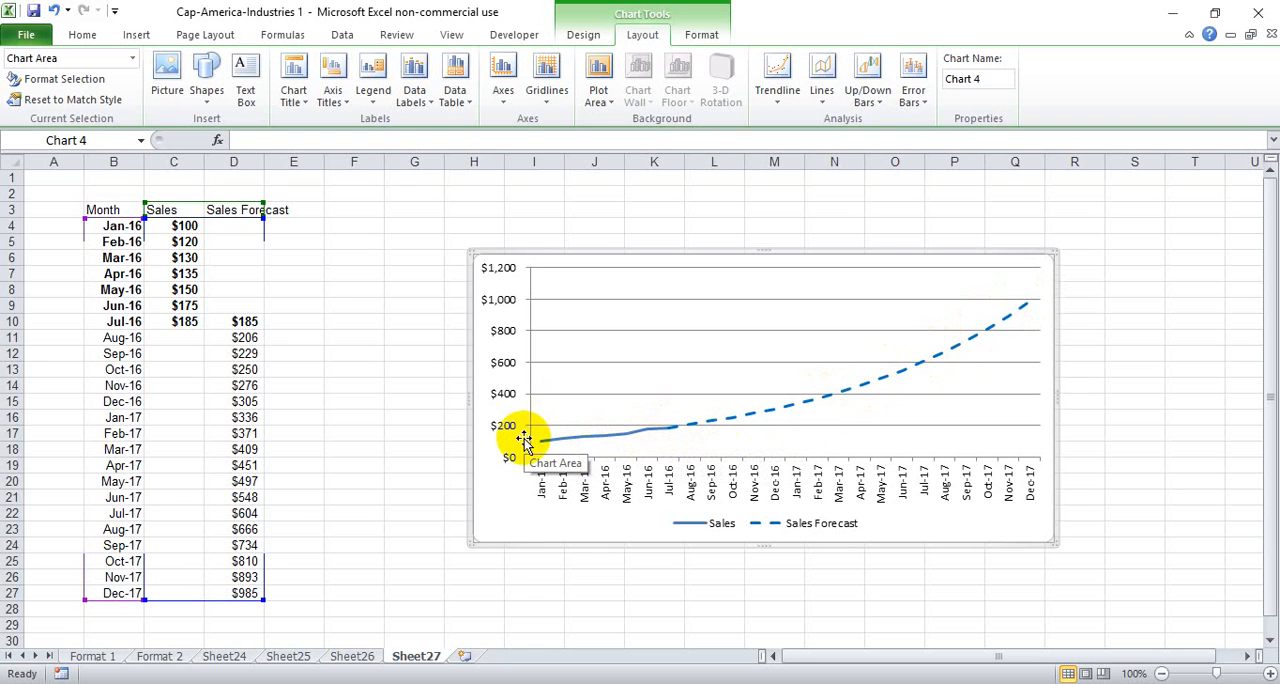